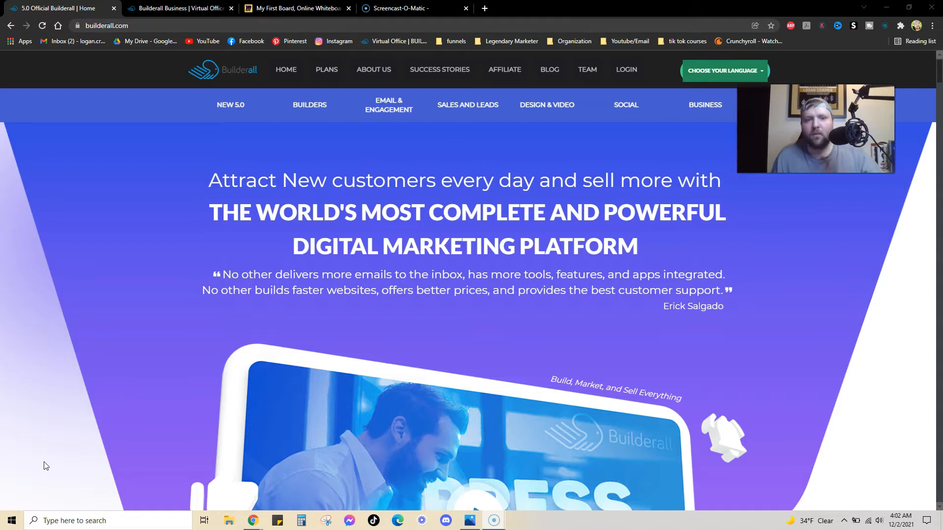
Step: Scroll through the Virtual Office Tools grid, including Cheetah Website Builder, Mailingboss and eLearning
scroll("down", 3)
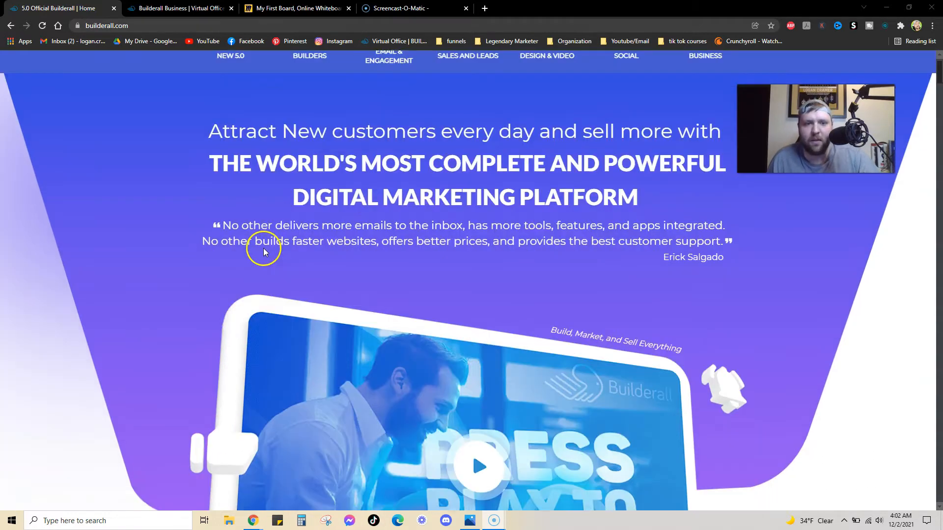
scroll("up", 3)
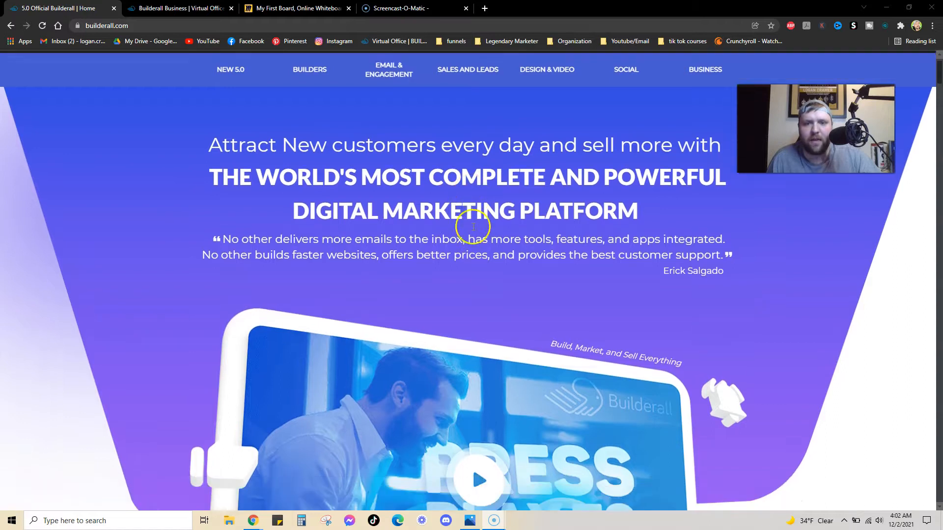
scroll("down", 3)
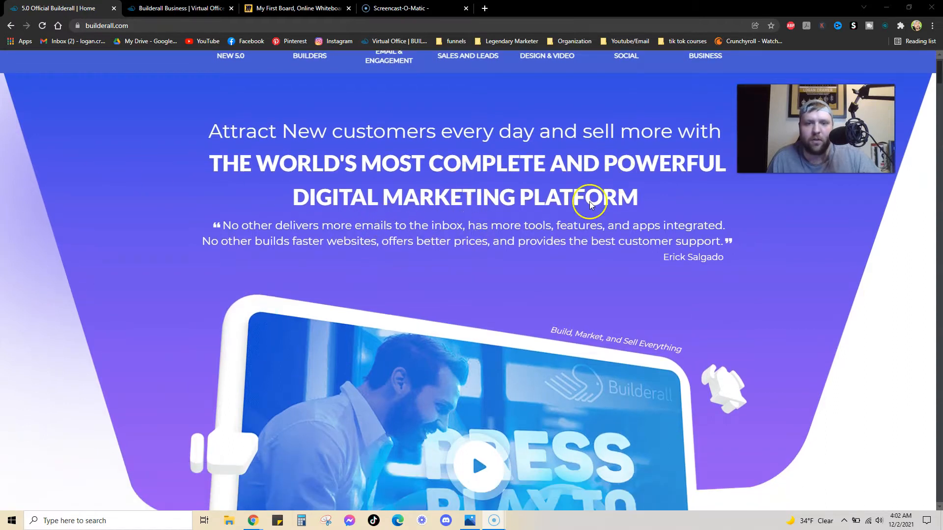
scroll("down", 3)
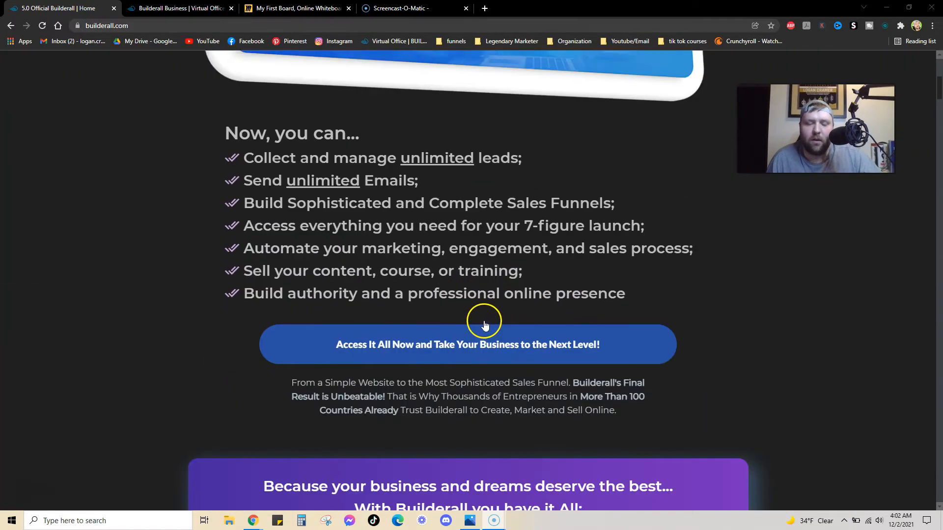
scroll("down", 3)
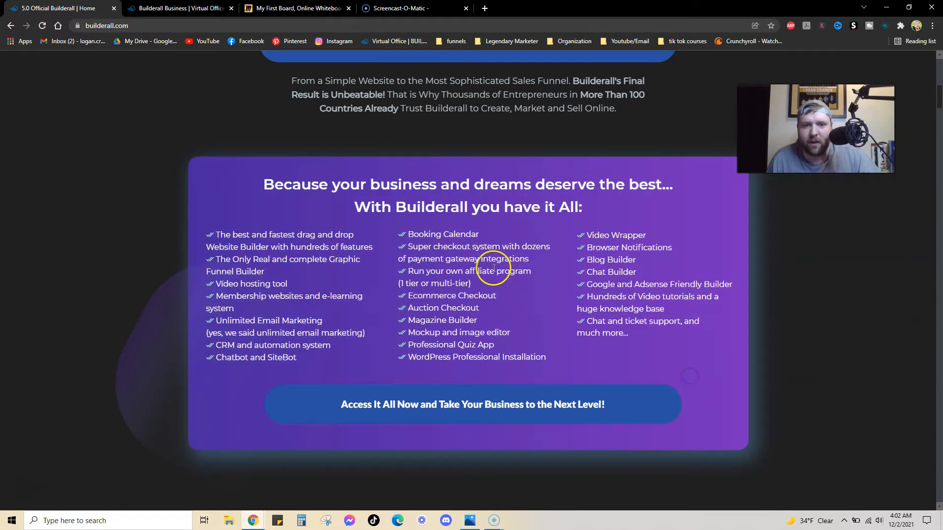
mouse_move(375, 257)
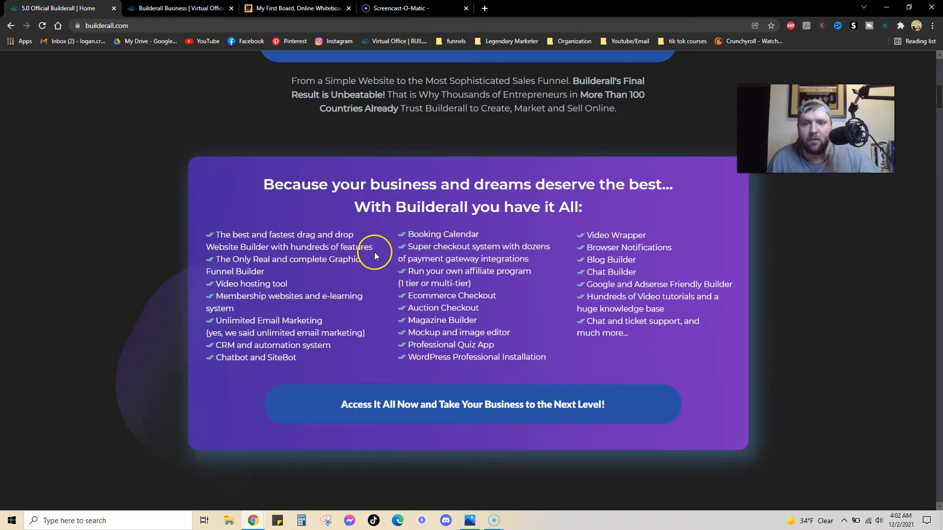
mouse_move(373, 252)
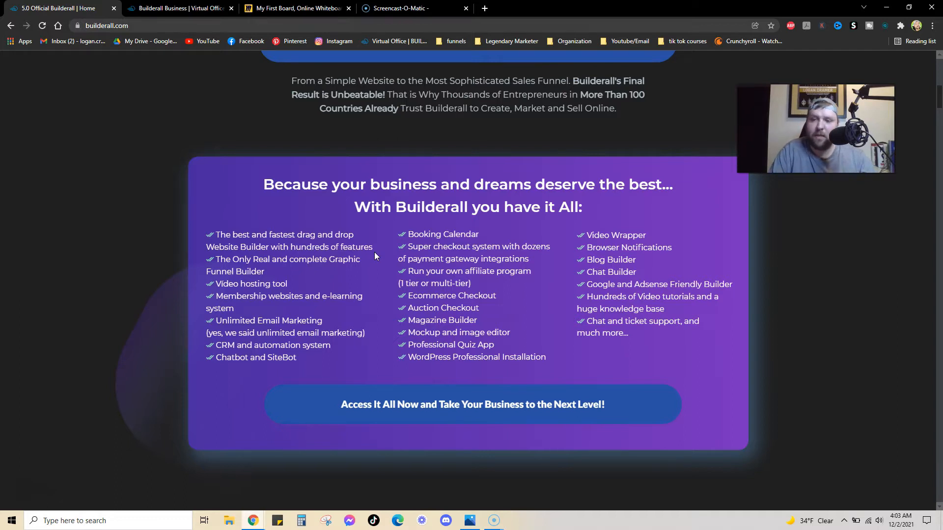
mouse_move(377, 253)
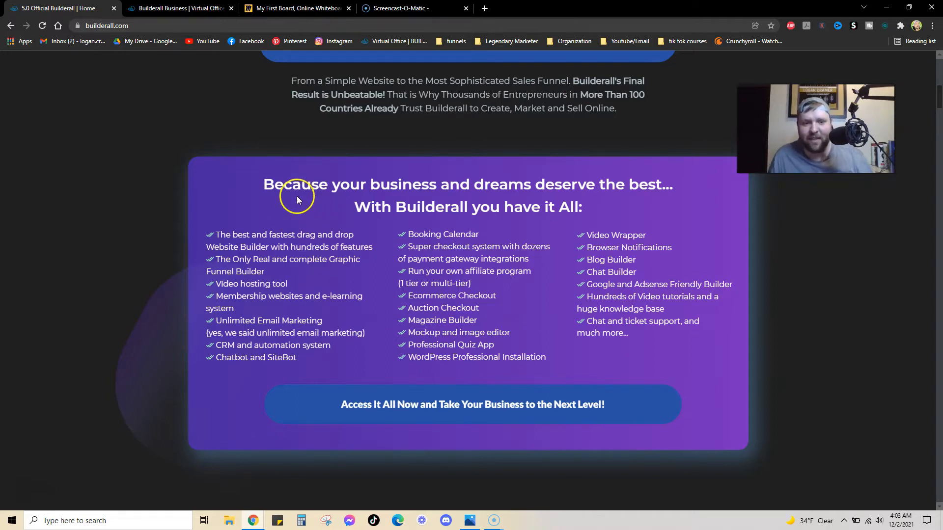
mouse_move(371, 249)
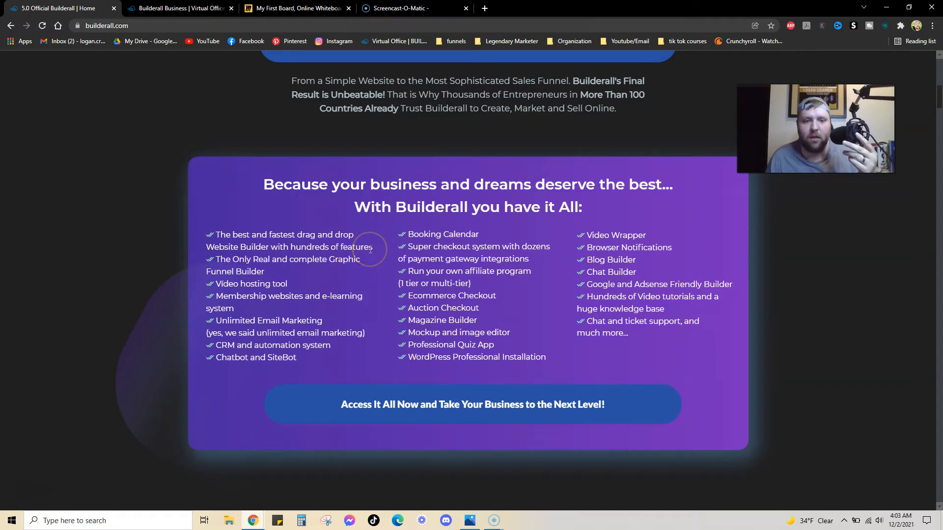
scroll("down", 3)
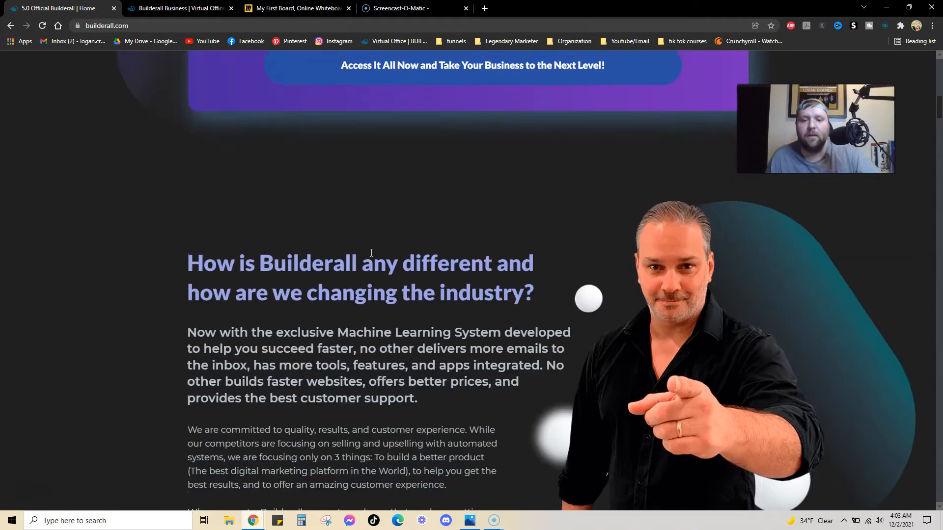
scroll("up", 3)
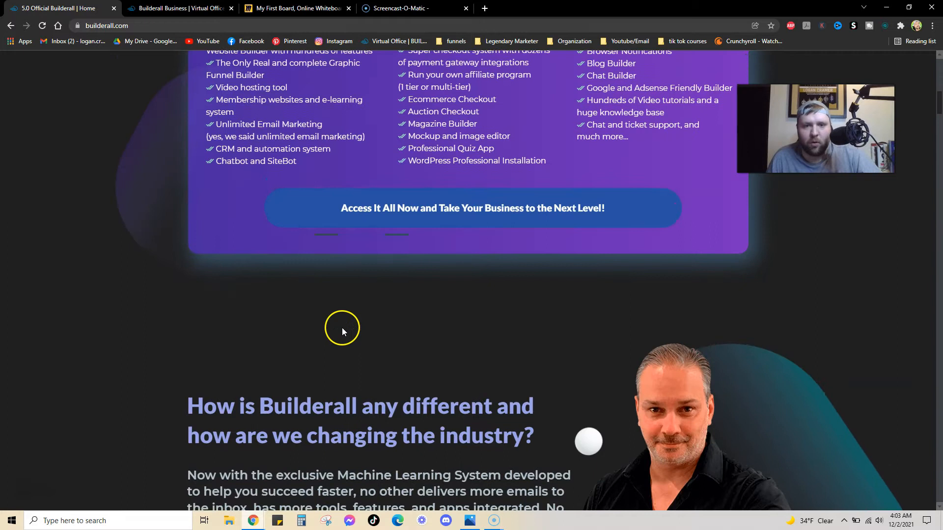
scroll("up", 3)
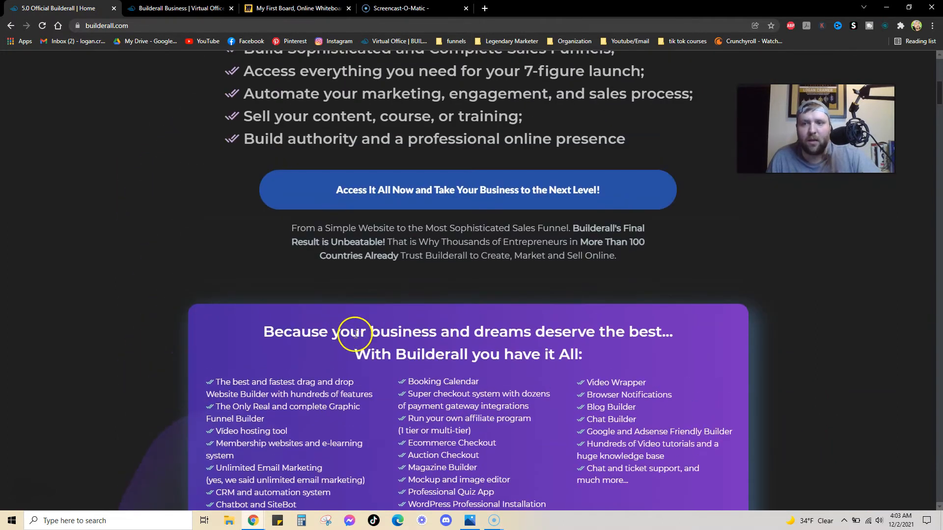
mouse_move(351, 324)
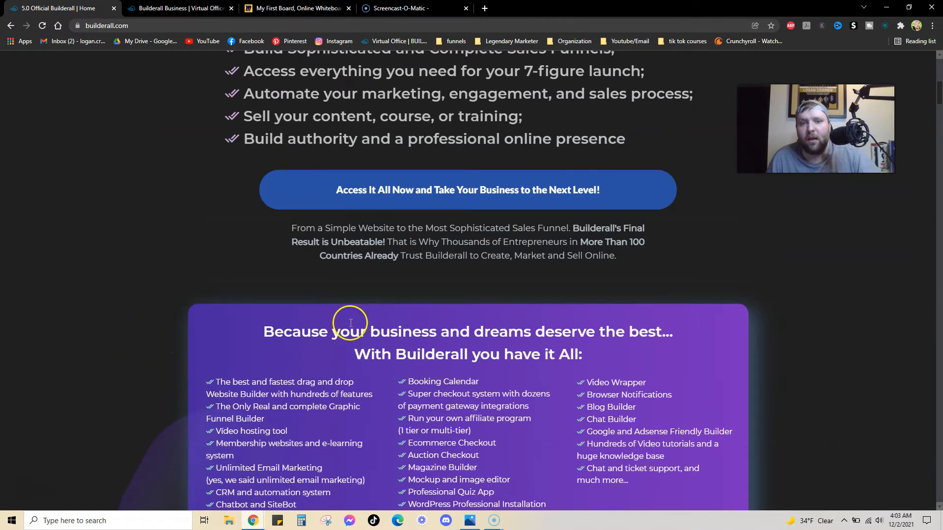
scroll("up", 3)
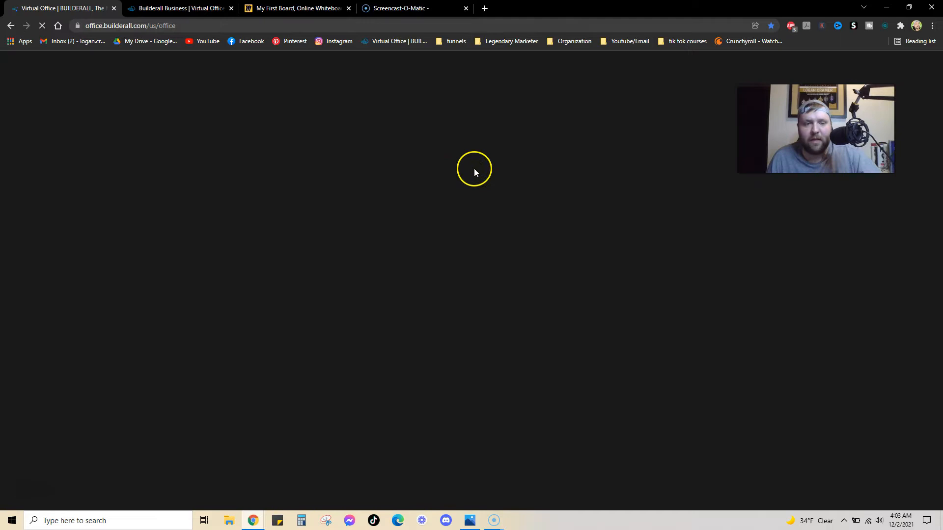
mouse_move(489, 192)
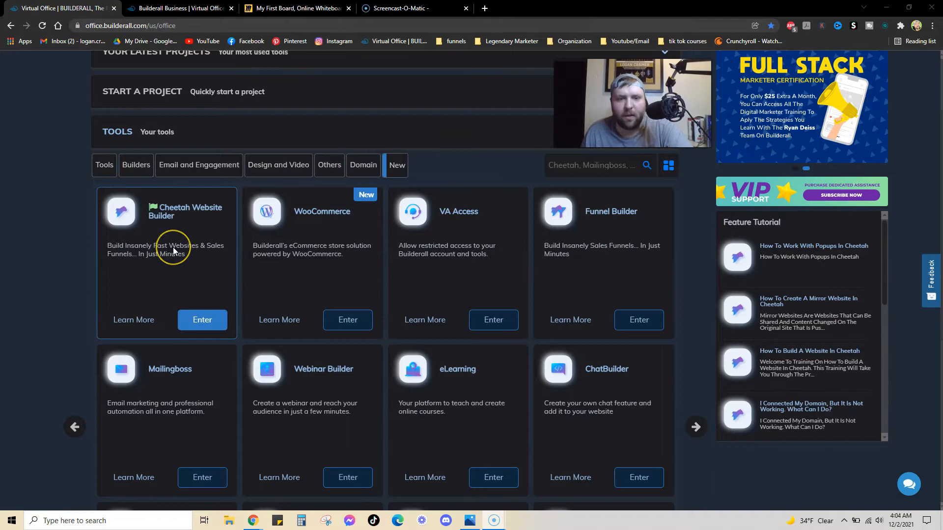
scroll("down", 3)
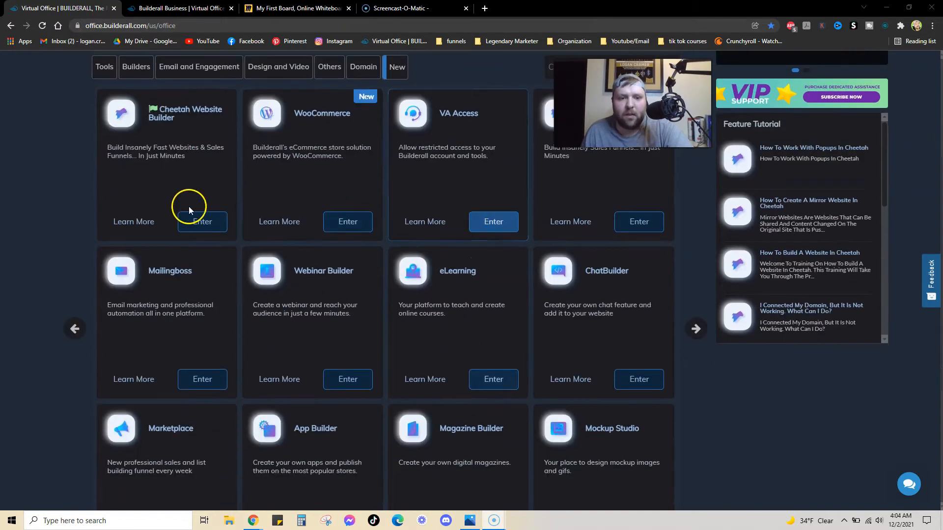
scroll("down", 3)
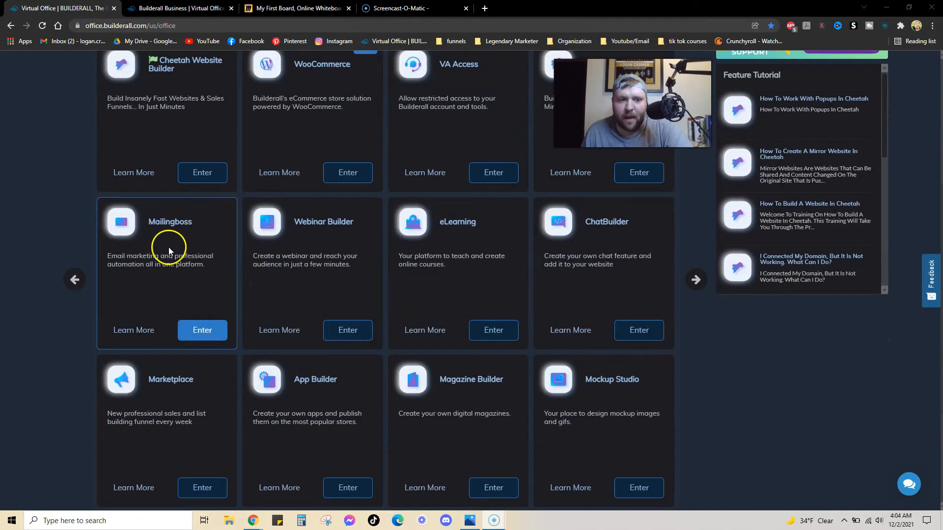
mouse_move(186, 251)
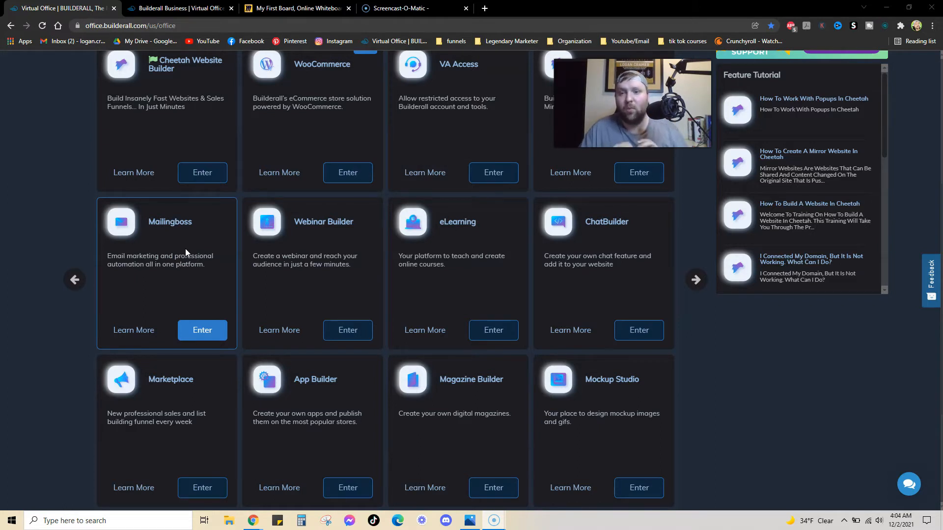
scroll("up", 3)
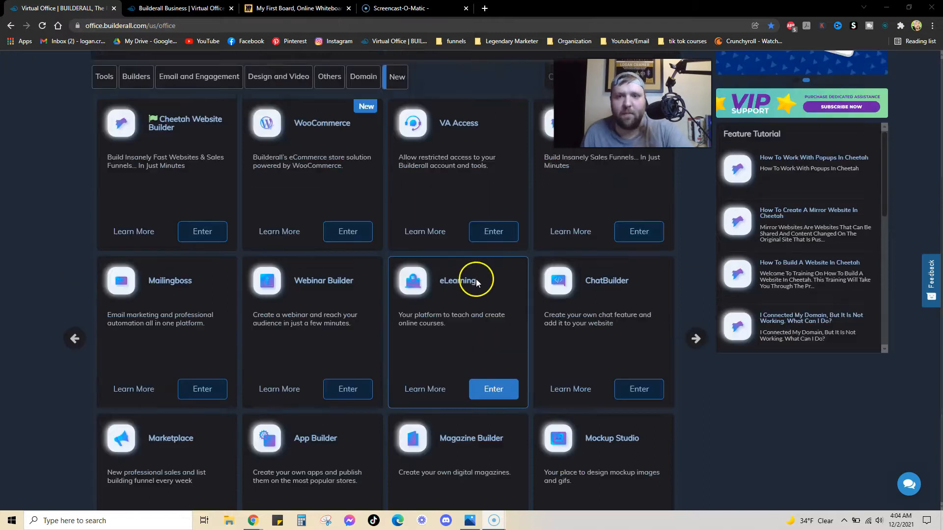
scroll("up", 3)
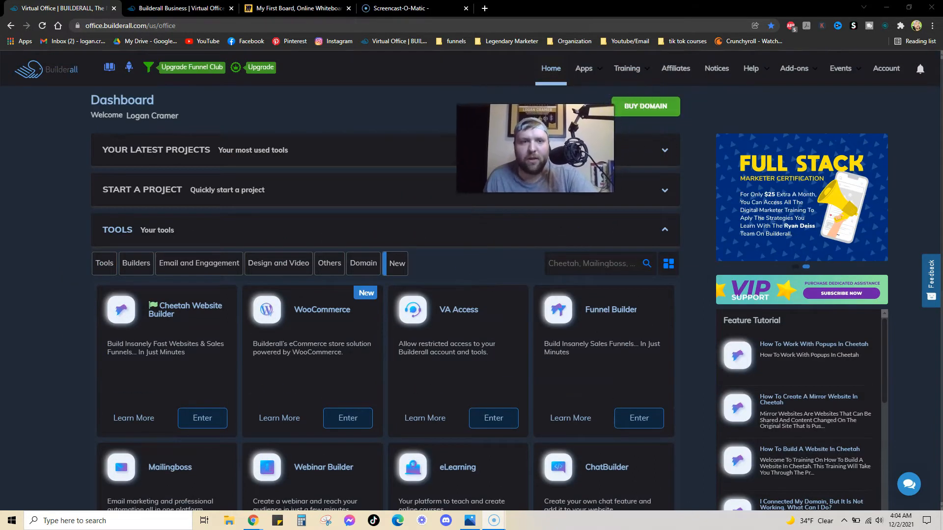
Step: Open the Affiliate Dashboard, expand Earnings Calculator in the sidebar and choose Premium
left_click(675, 68)
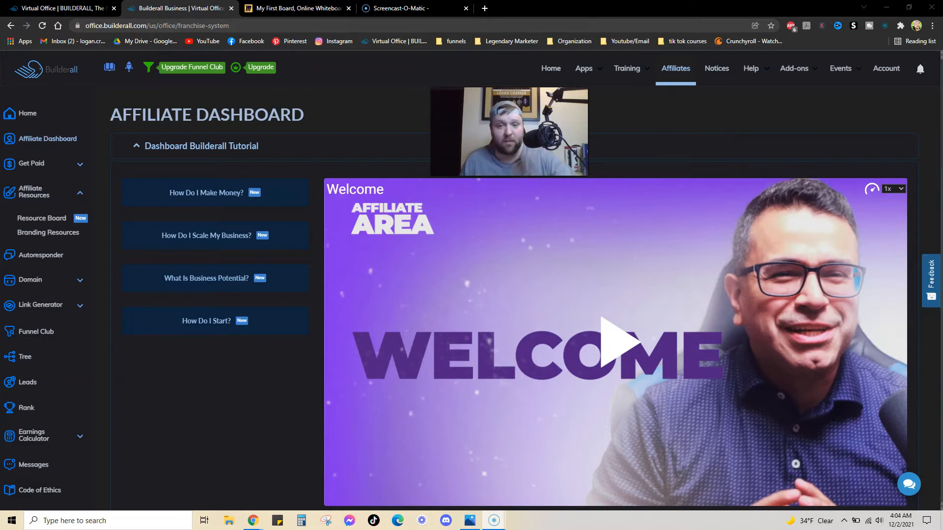
mouse_move(278, 93)
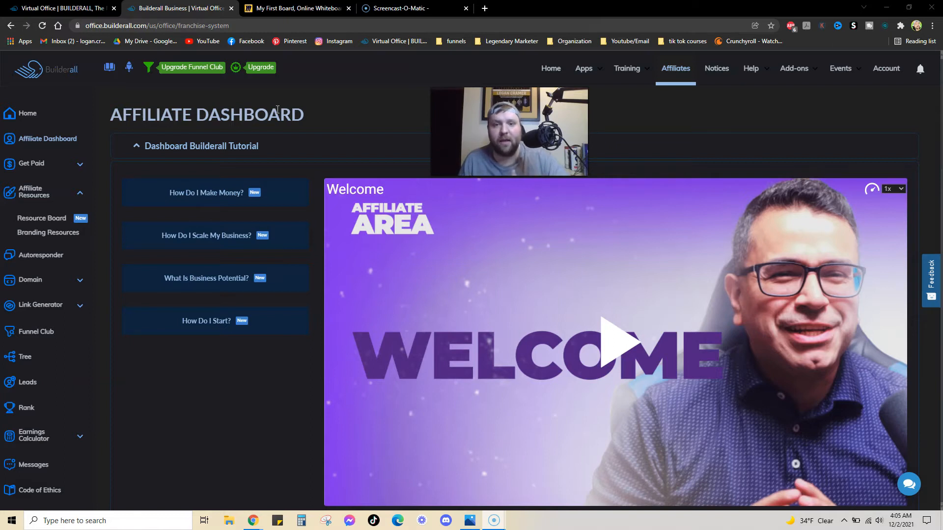
mouse_move(275, 195)
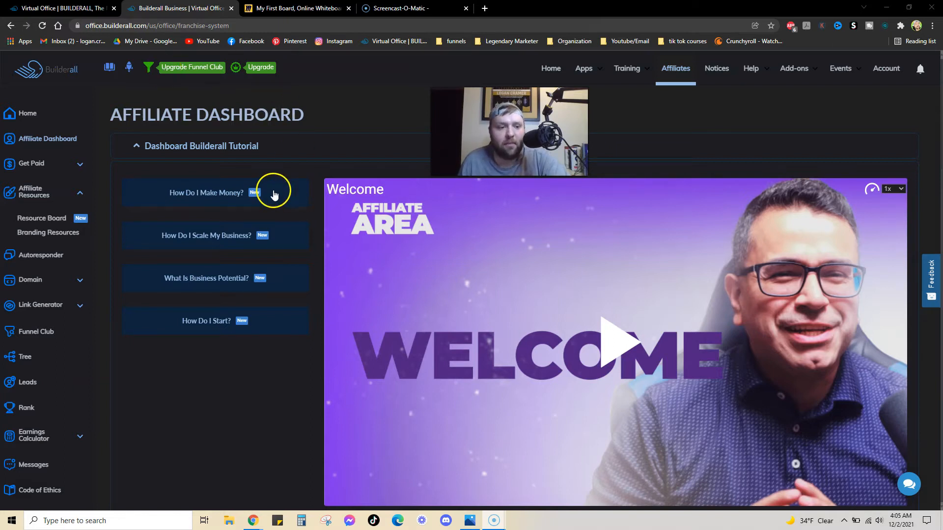
mouse_move(673, 41)
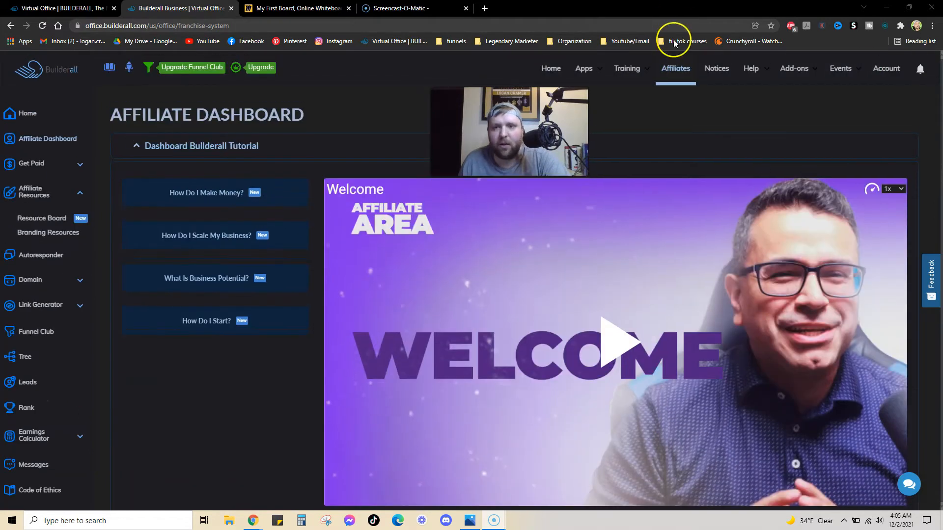
mouse_move(675, 84)
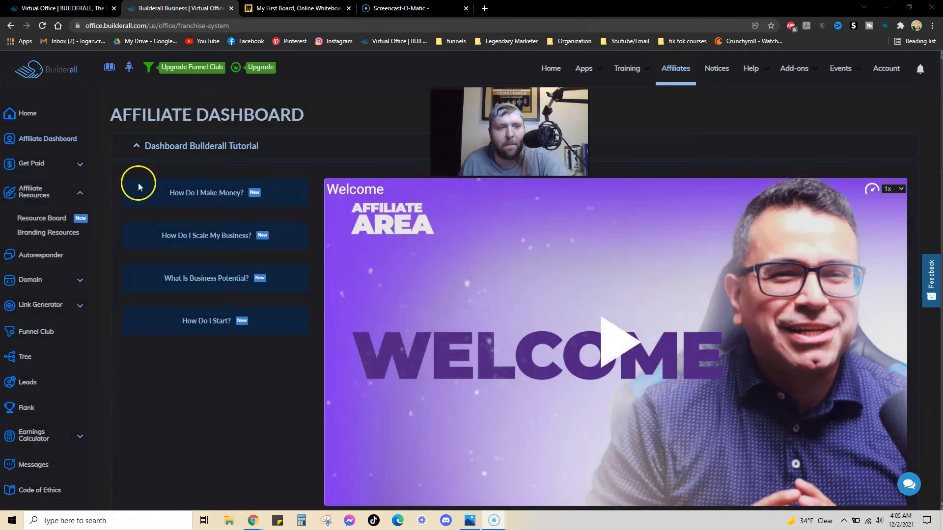
scroll("down", 3)
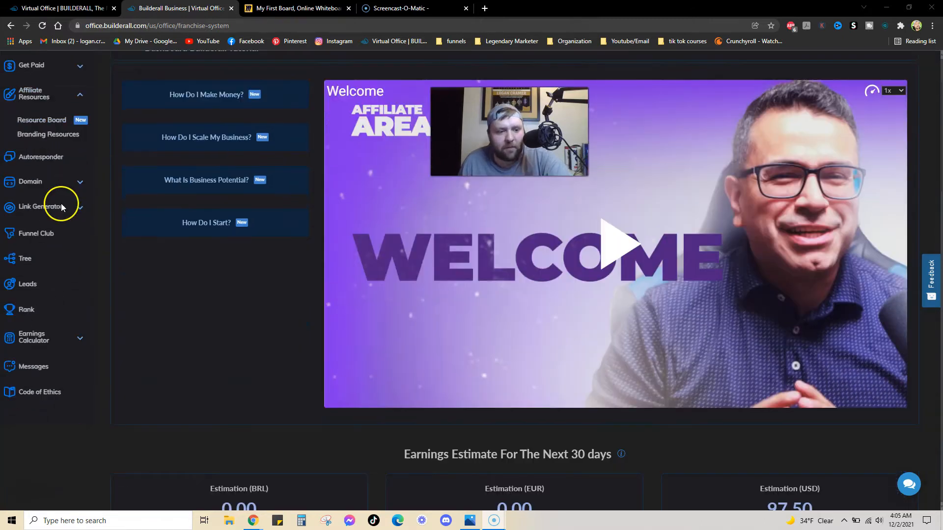
left_click(35, 337)
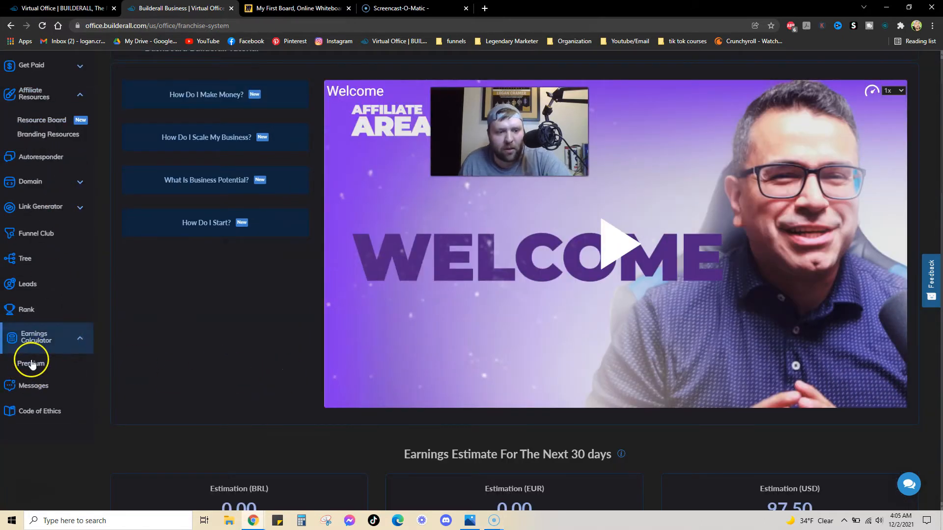
left_click(31, 364)
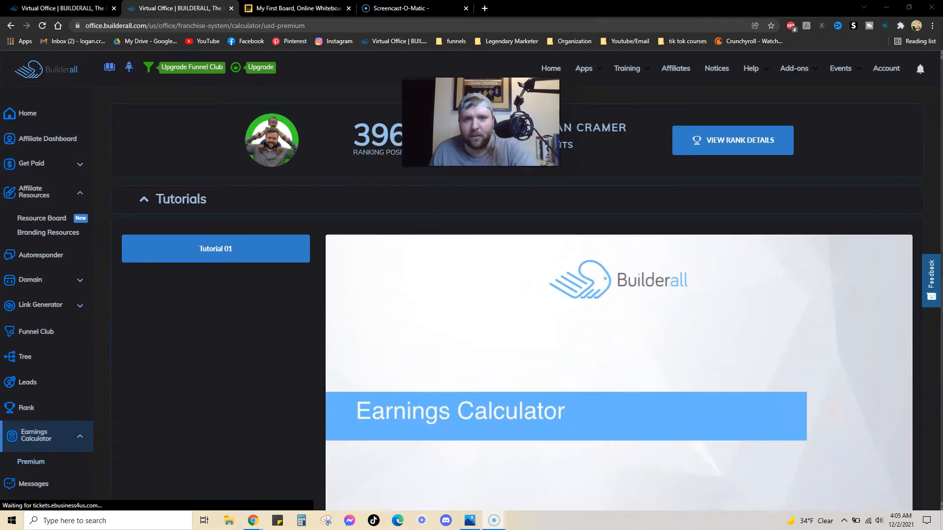
Step: Set 'How many sales can you make in a year?' to 60, estimating USD 1,294.20
scroll("down", 3)
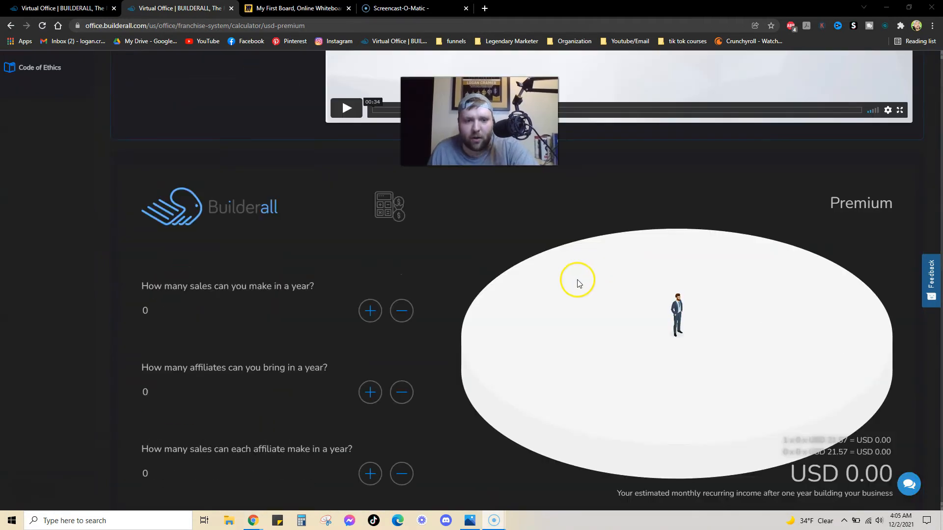
scroll("down", 3)
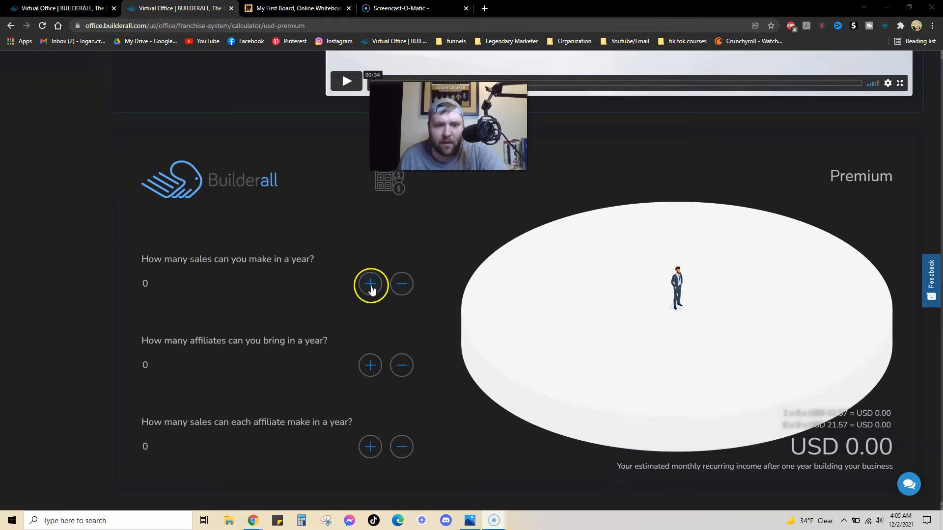
left_click(370, 283)
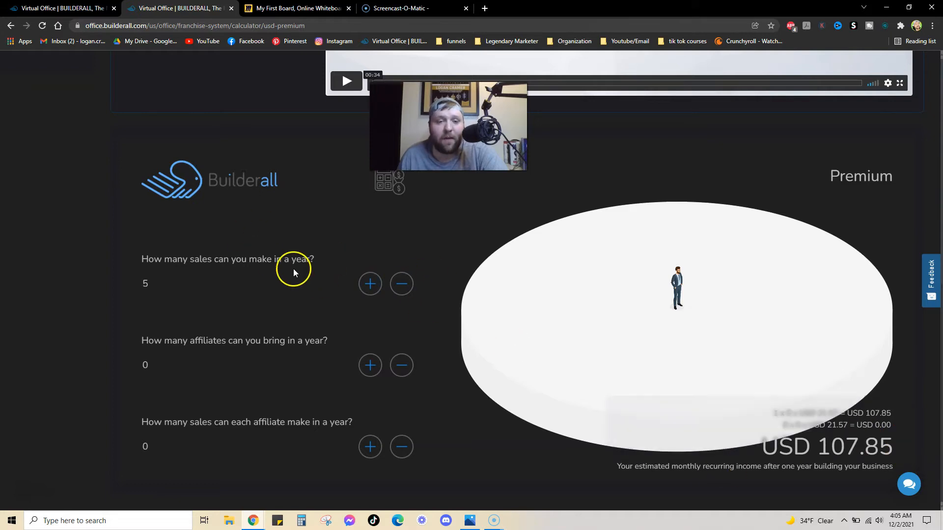
mouse_move(667, 436)
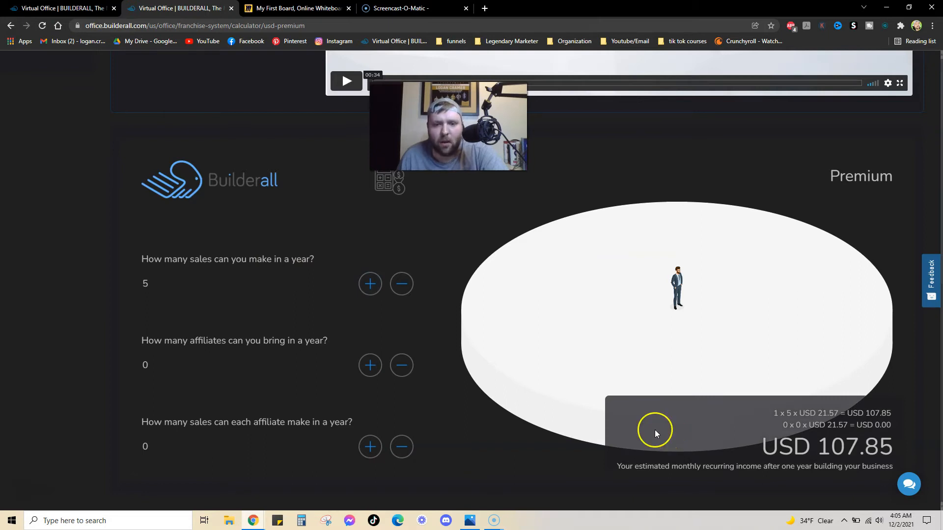
mouse_move(693, 434)
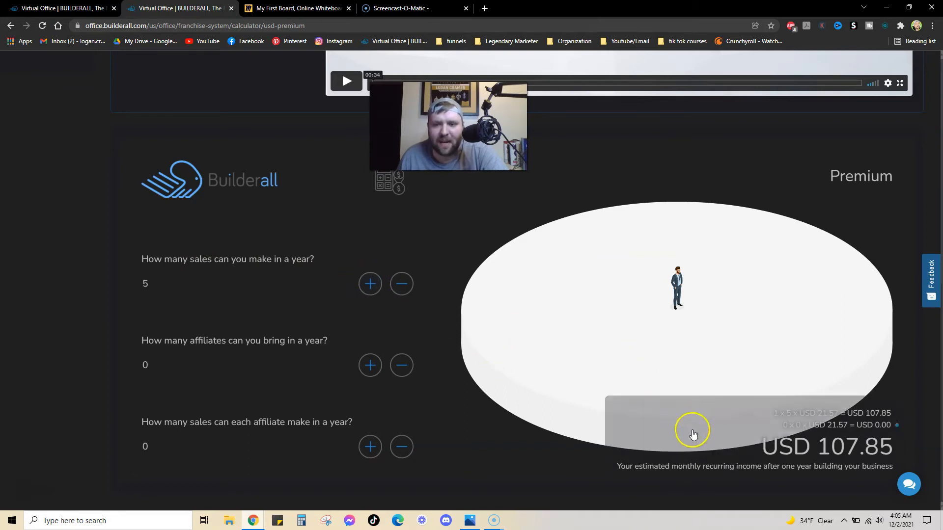
mouse_move(370, 289)
type("60")
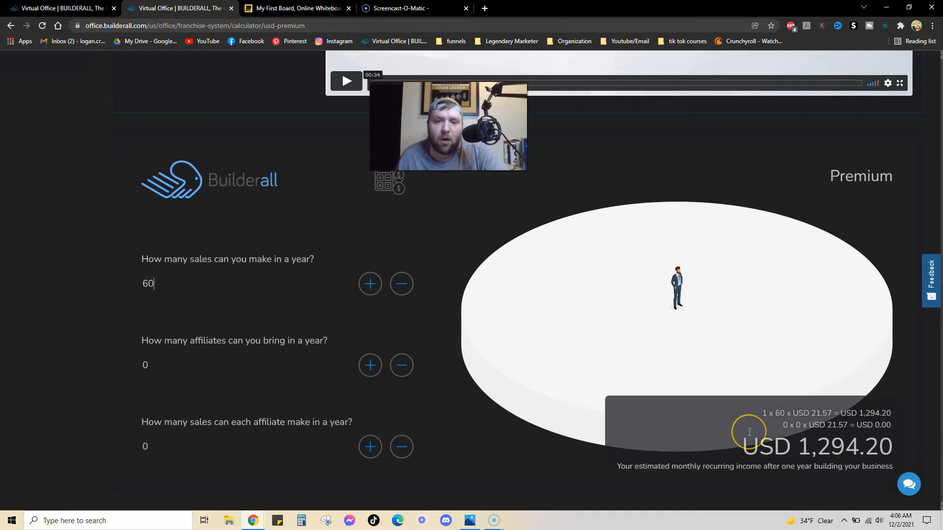
mouse_move(749, 431)
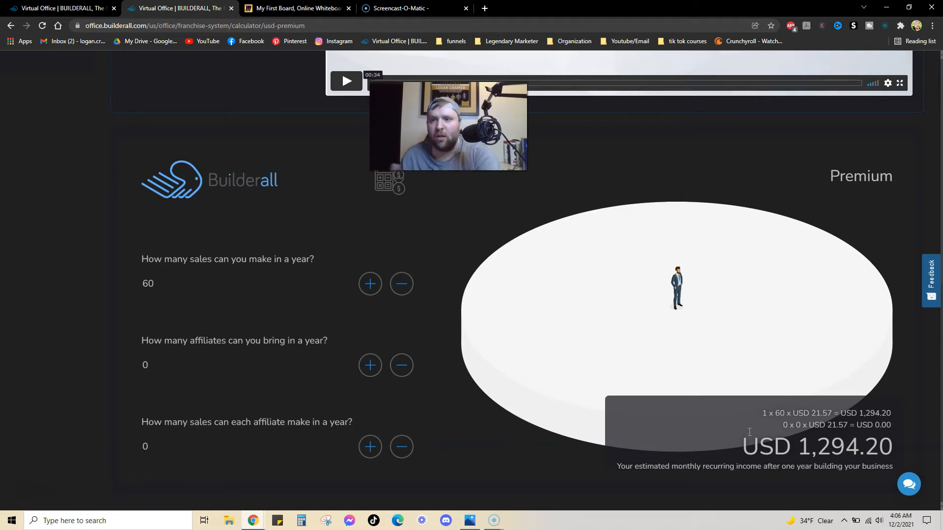
left_click(168, 283)
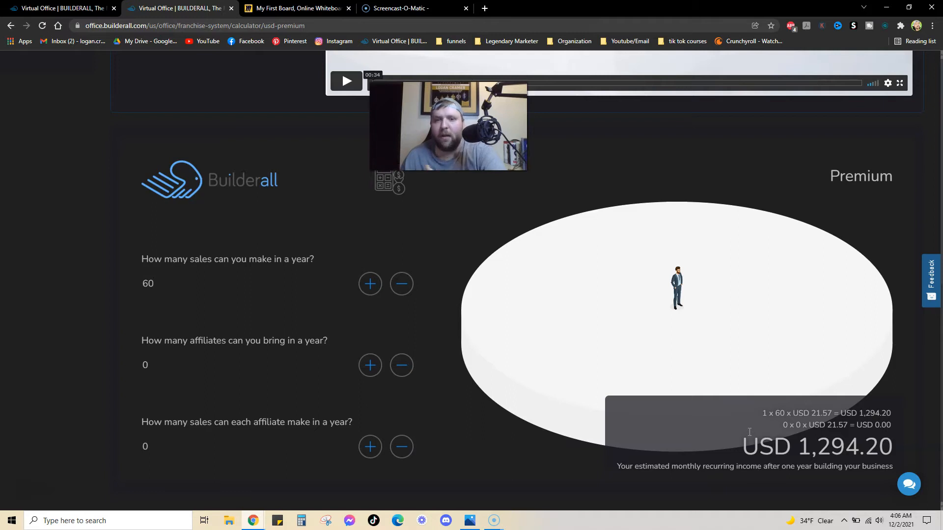
left_click(147, 283)
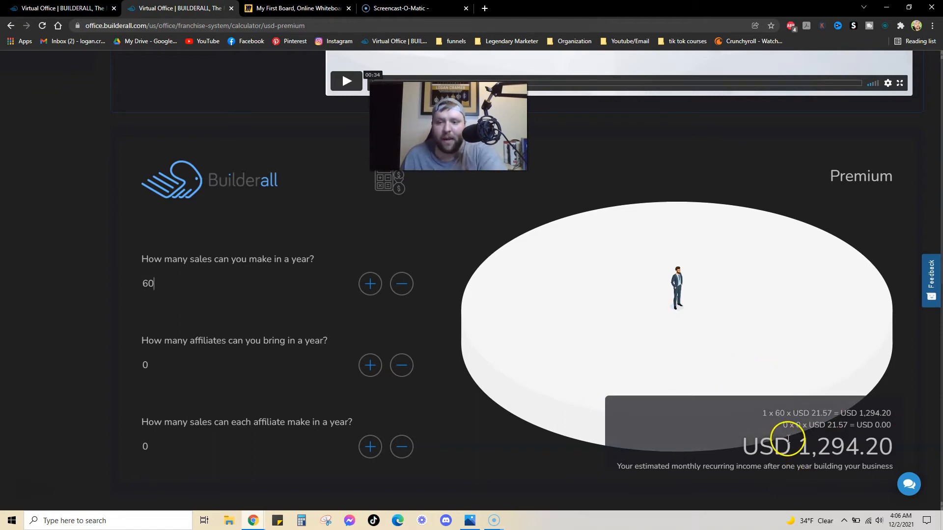
mouse_move(713, 453)
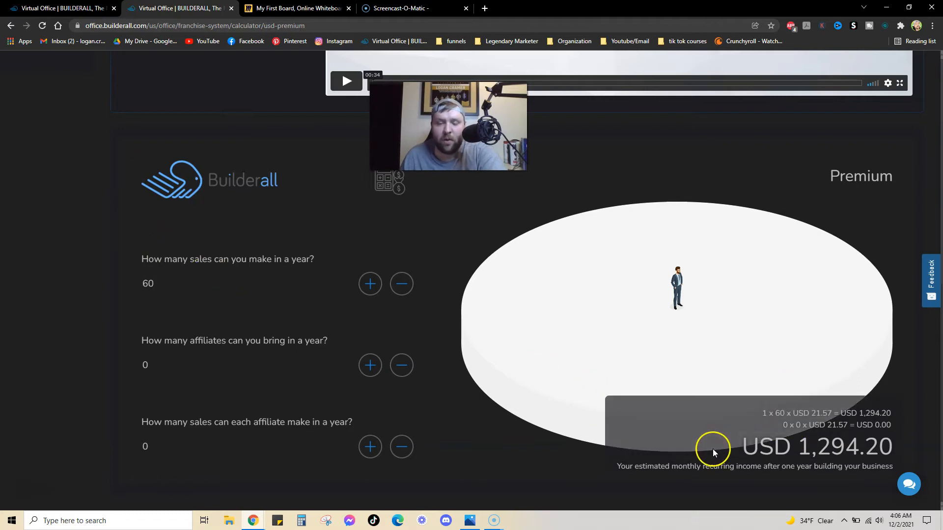
mouse_move(696, 454)
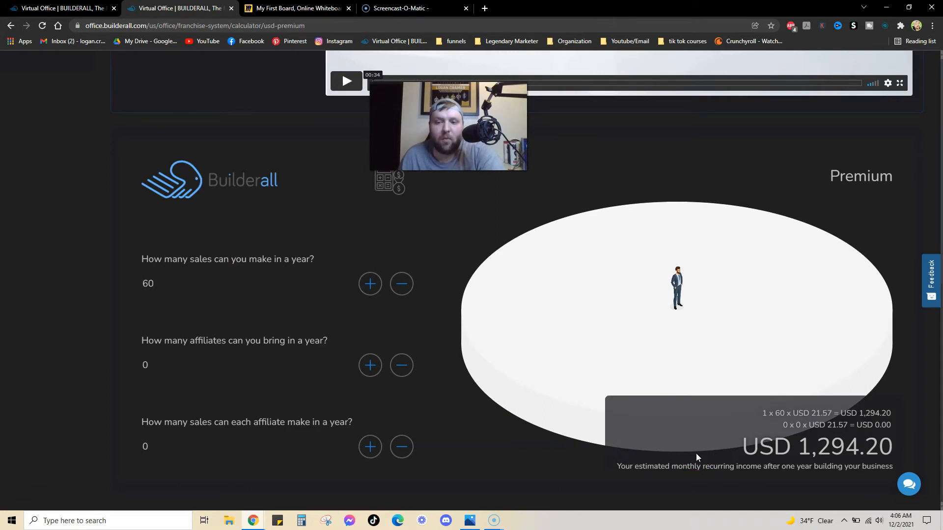
left_click(147, 283)
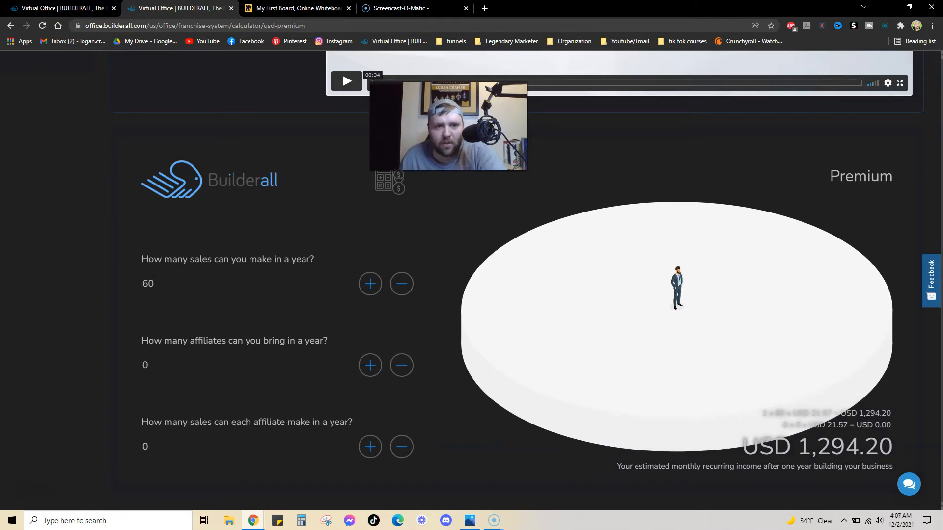
left_click(294, 8)
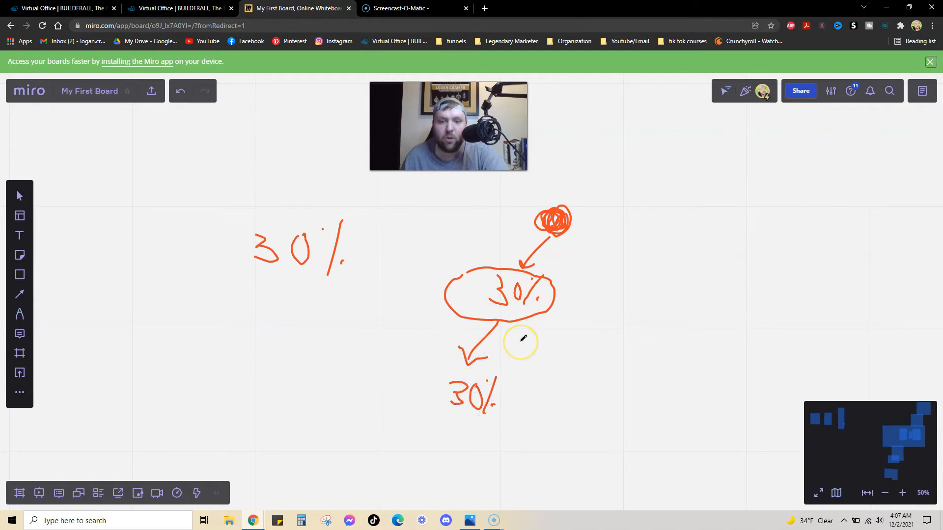
mouse_move(522, 342)
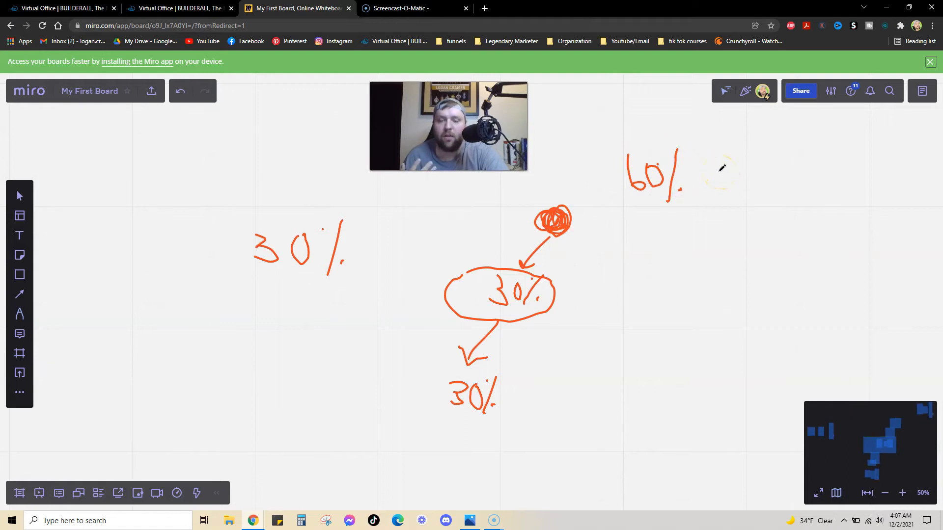
mouse_move(566, 260)
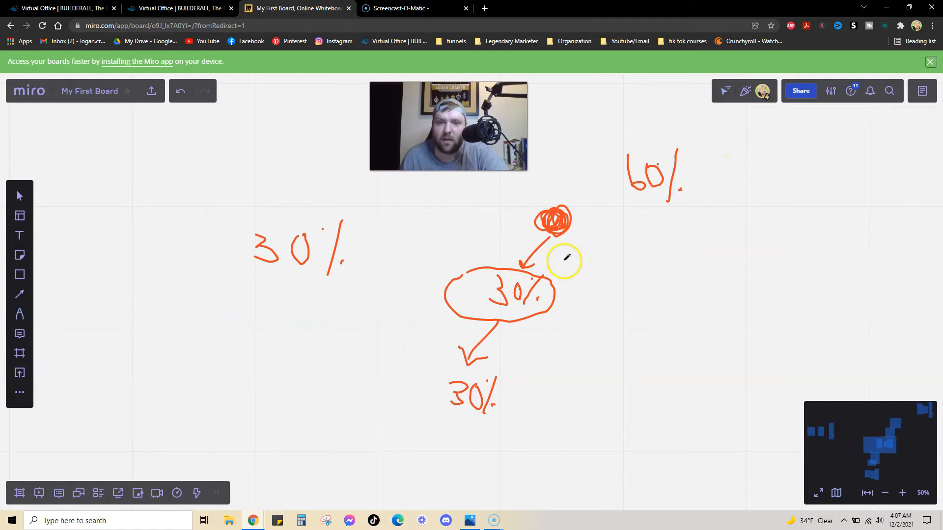
mouse_move(568, 396)
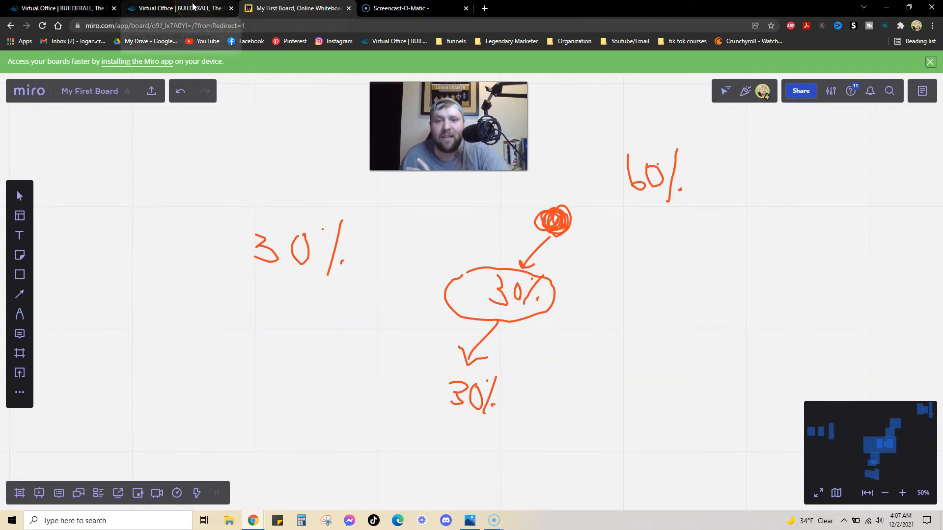
Step: Return from the Miro sketch to the Builderall Premium calculator tab
left_click(179, 8)
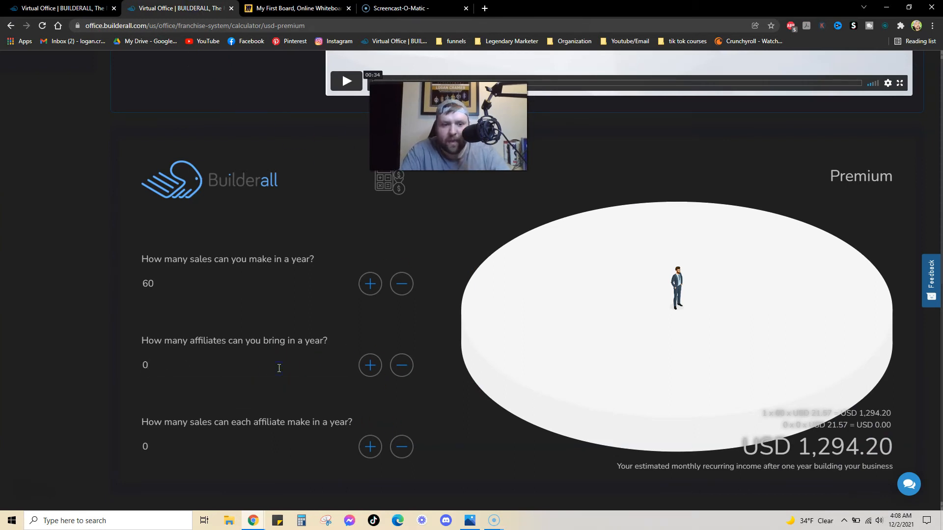
Step: Add 5 affiliates making 20 sales each, bringing the total to USD 3,451.20
left_click(369, 365)
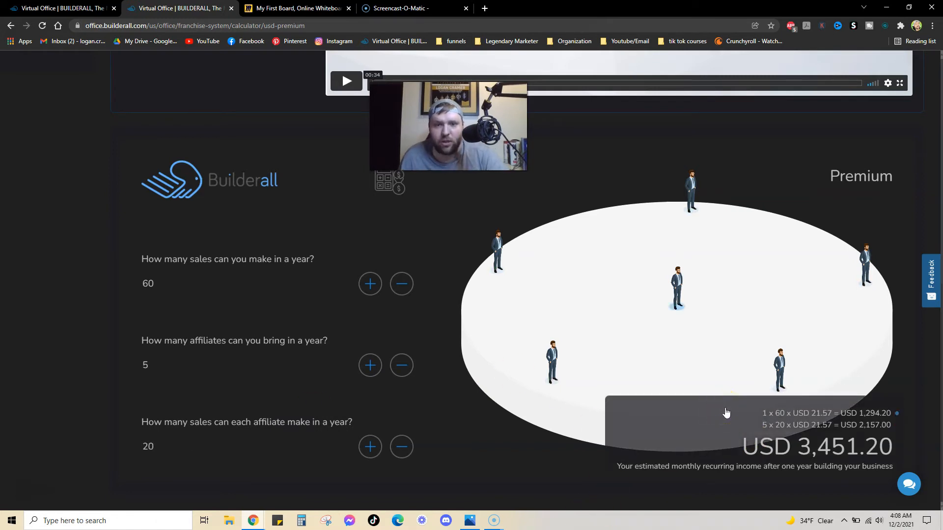
left_click(148, 446)
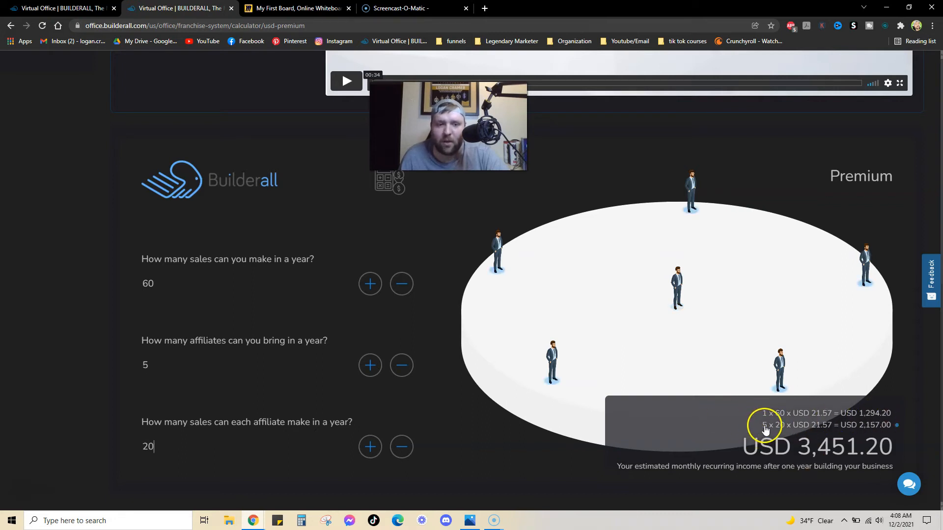
mouse_move(763, 431)
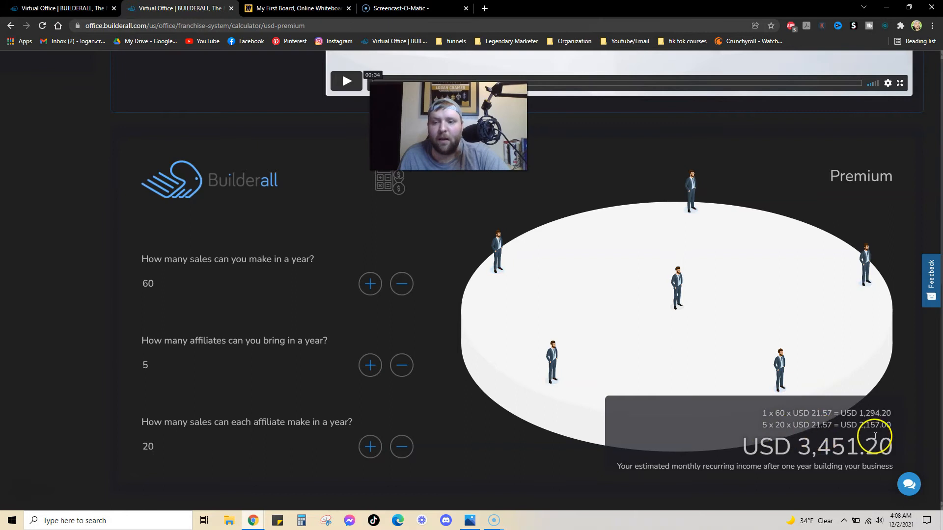
mouse_move(782, 452)
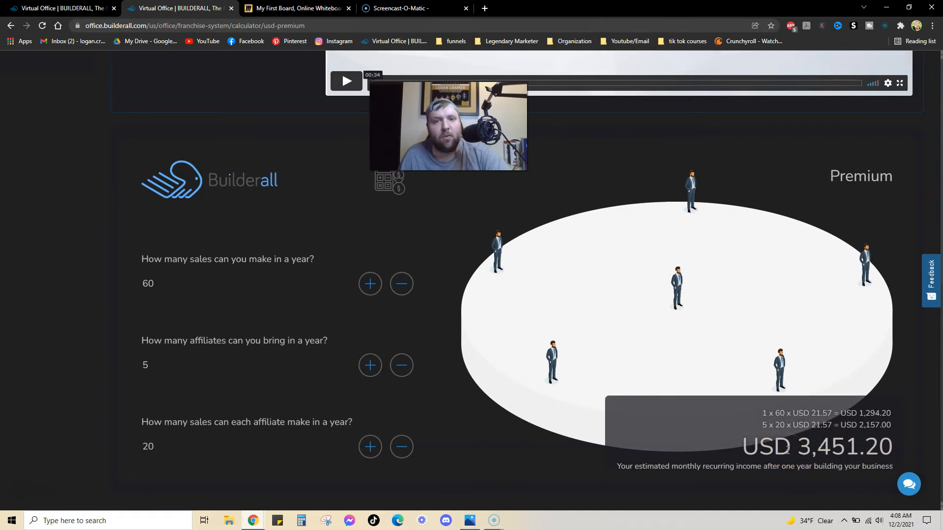
left_click(297, 7)
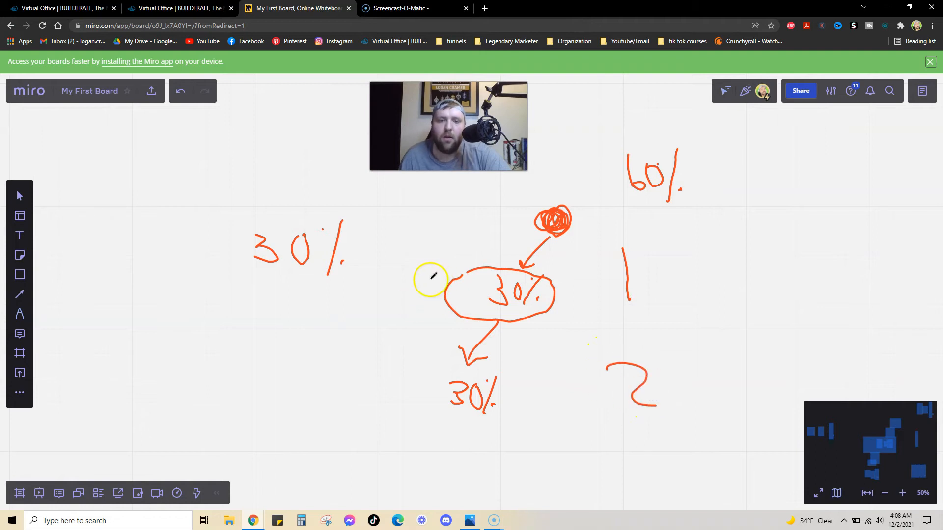
Step: Review the 30%/60% Miro sketch, then return to the USD 3,451.20 Builderall calculator
left_click(180, 91)
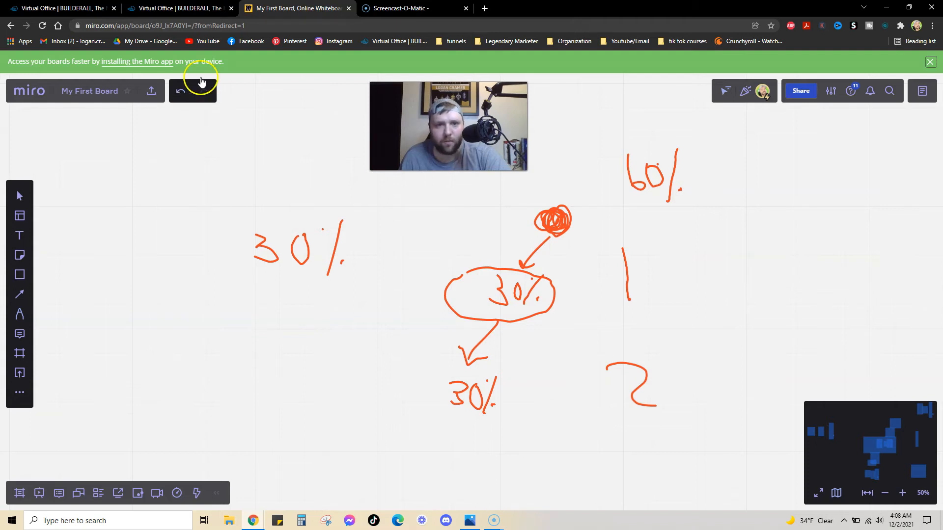
left_click(179, 7)
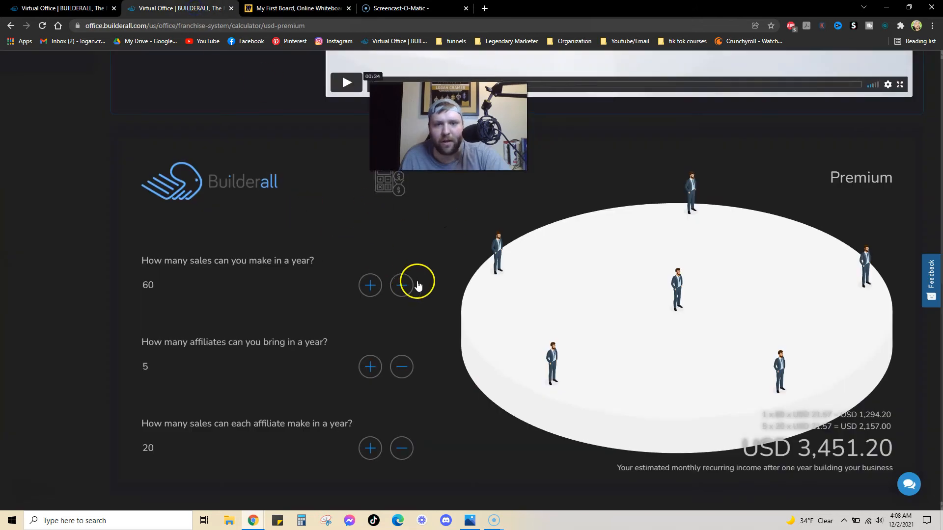
Step: Scroll to the top of the calculator and open Get Paid from the sidebar
scroll("up", 3)
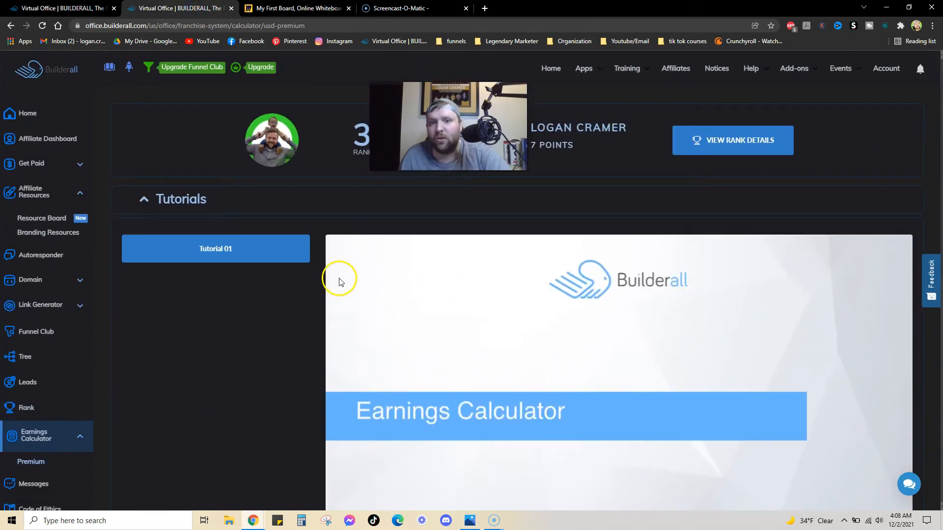
mouse_move(41, 164)
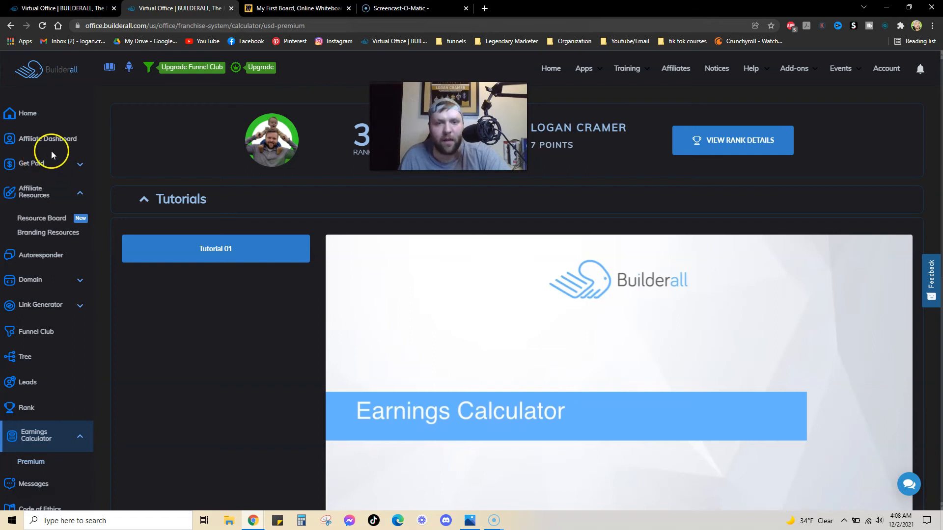
mouse_move(93, 214)
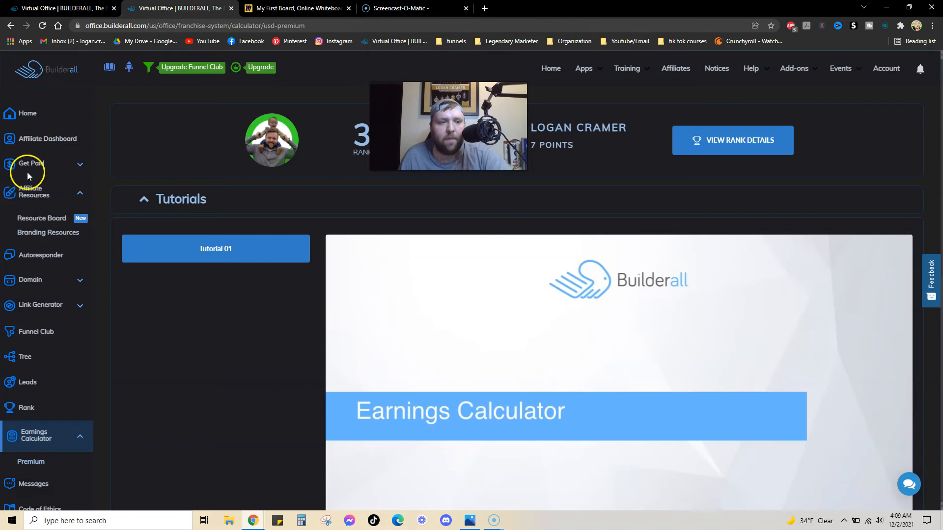
left_click(33, 163)
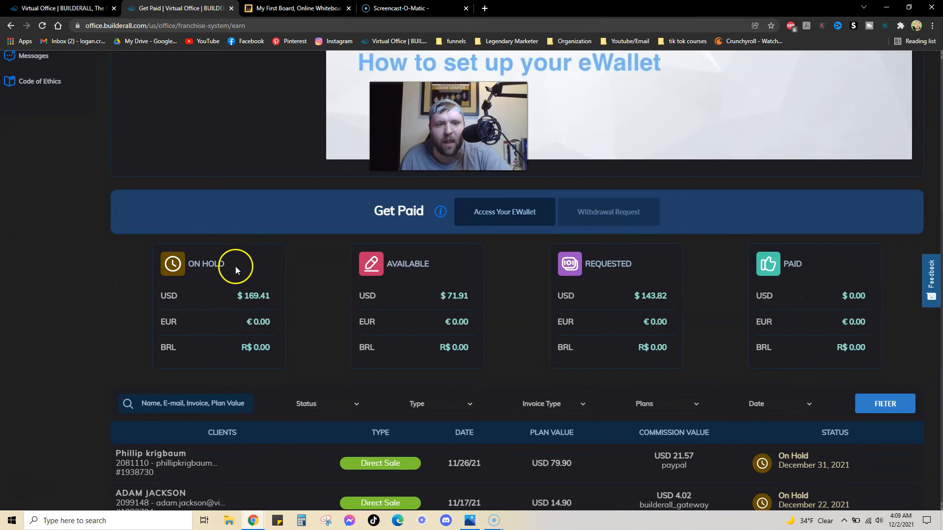
mouse_move(437, 311)
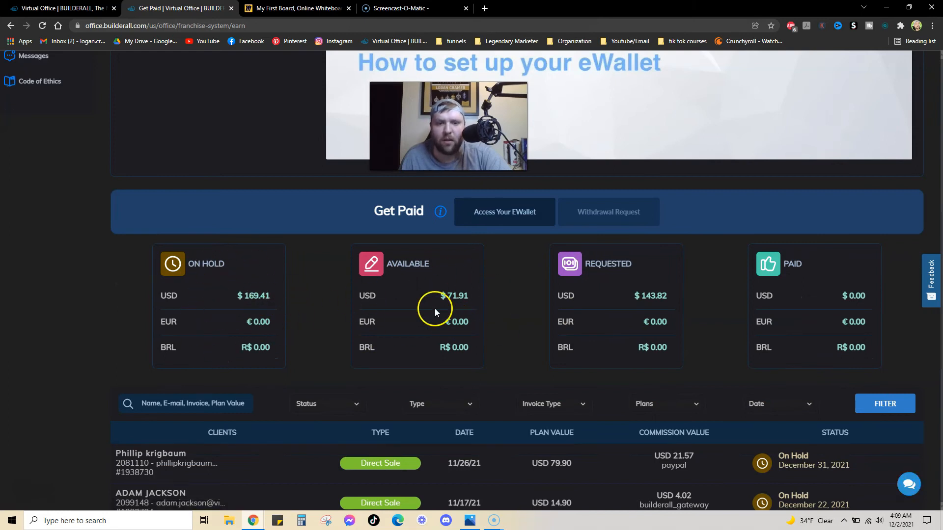
mouse_move(608, 271)
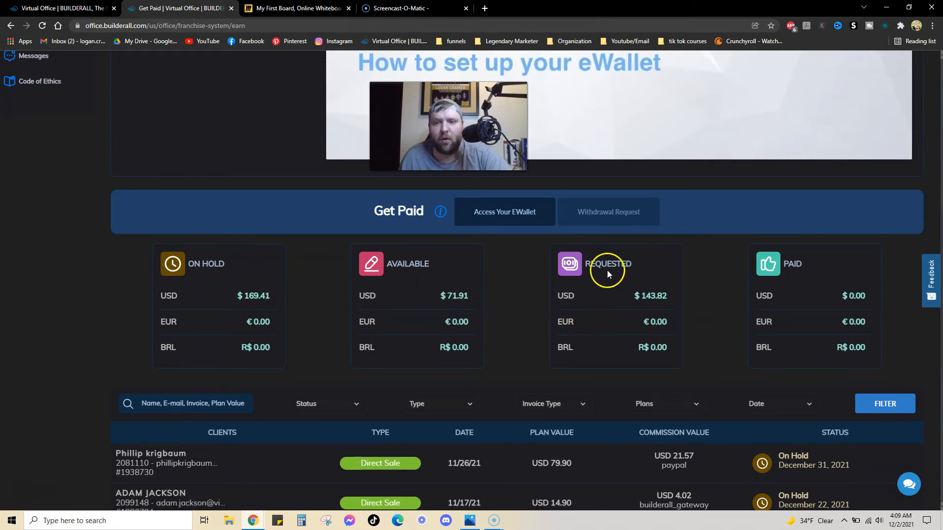
Step: Check the On Hold $169.41, Available $71.91 and Requested $143.82 cards, then move to Miro
scroll("down", 3)
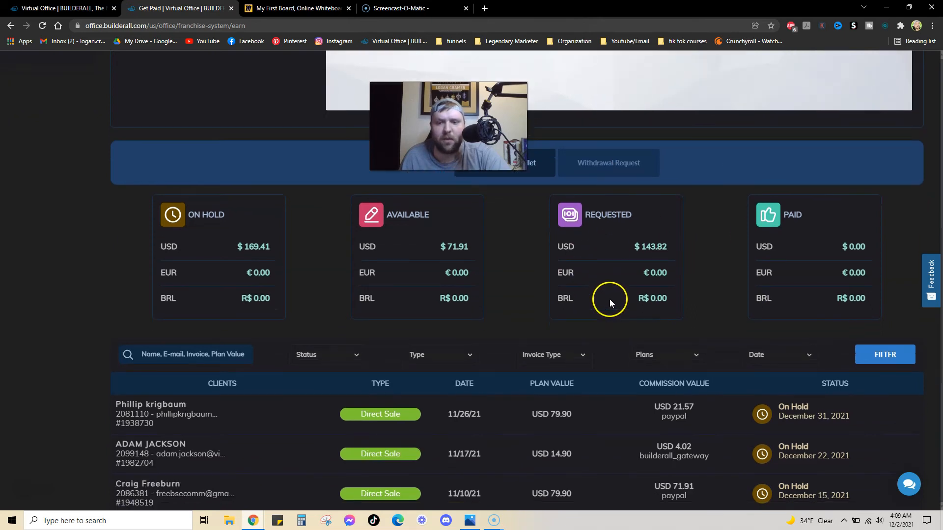
scroll("up", 3)
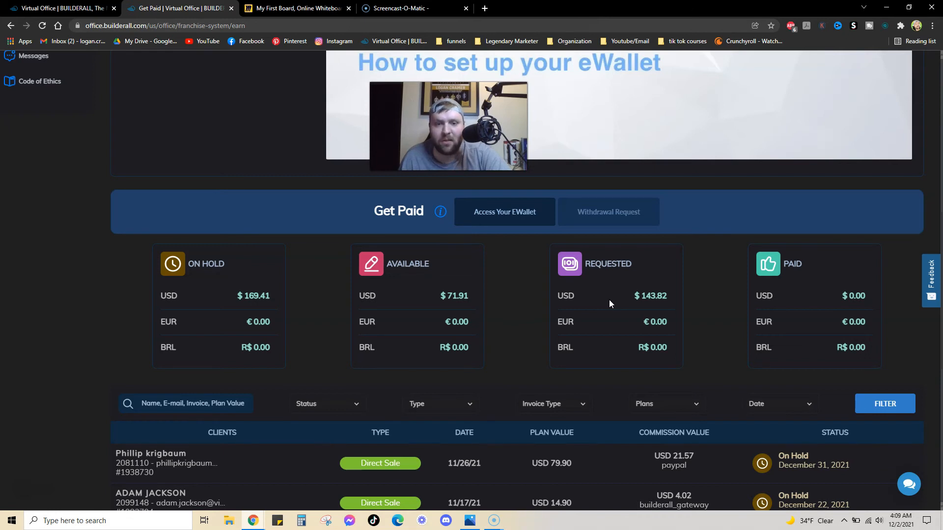
left_click(295, 8)
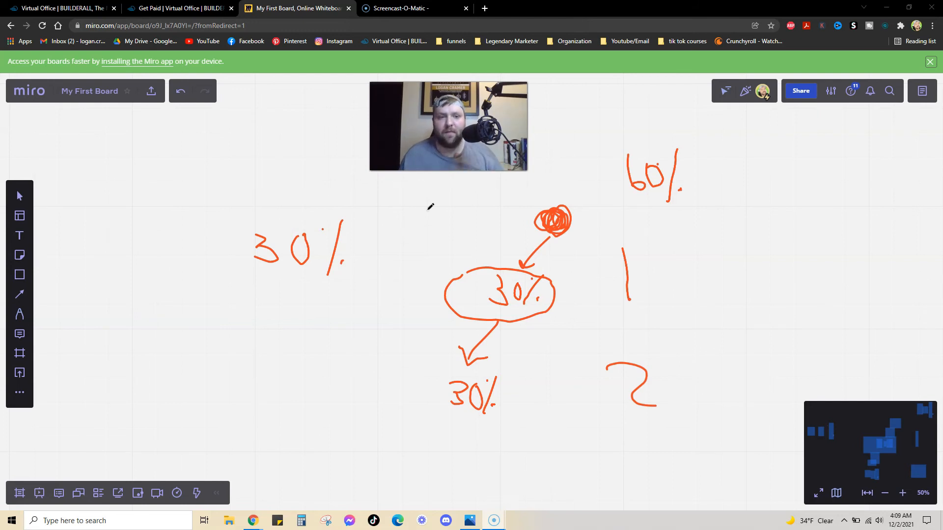
Step: Undo four times to erase the 30%, 60%, 1 and 2 sketches
left_click(179, 91)
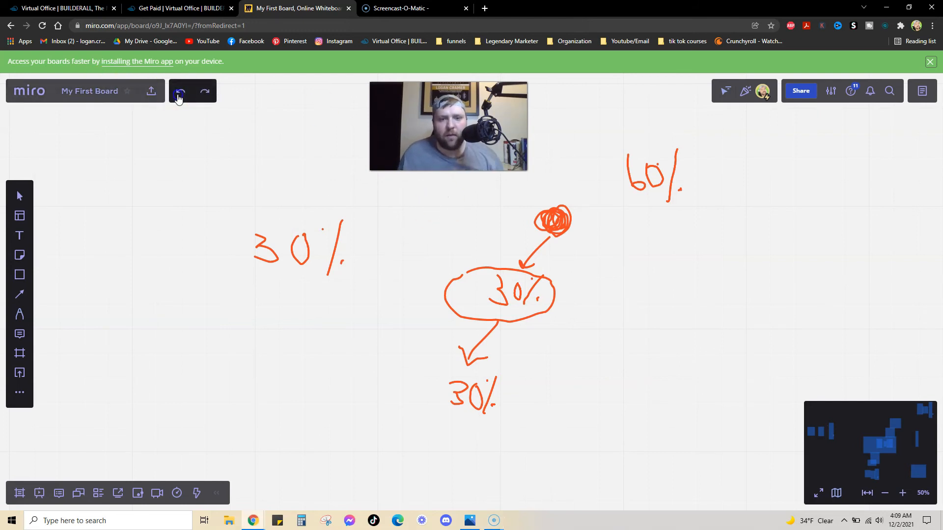
left_click(180, 91)
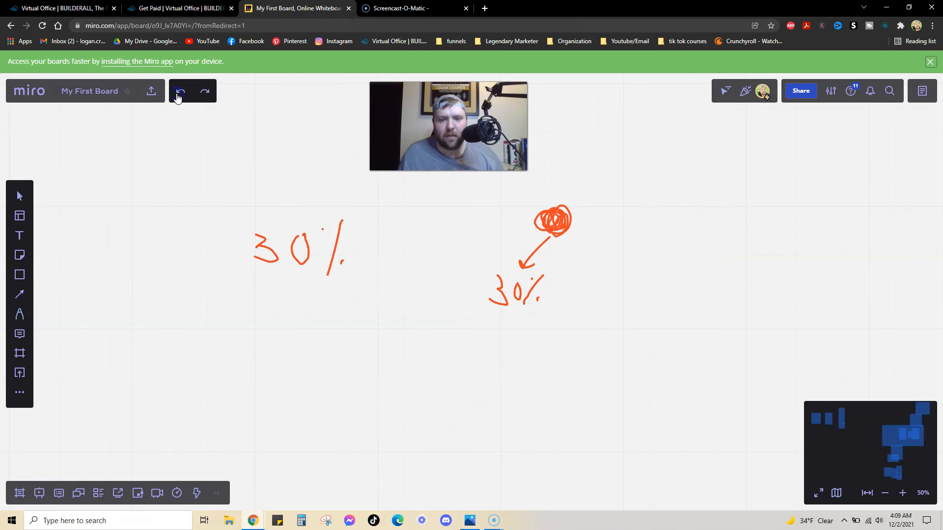
left_click(179, 91)
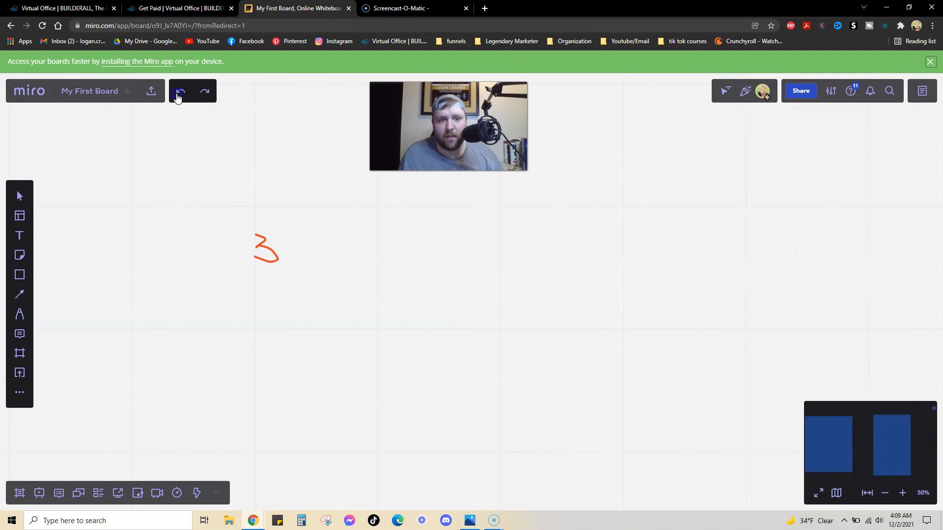
left_click(178, 91)
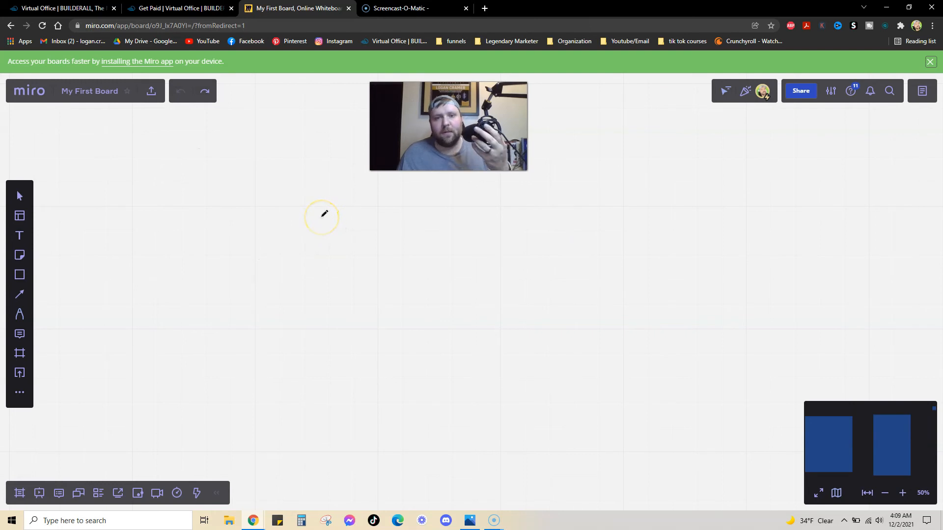
mouse_move(242, 200)
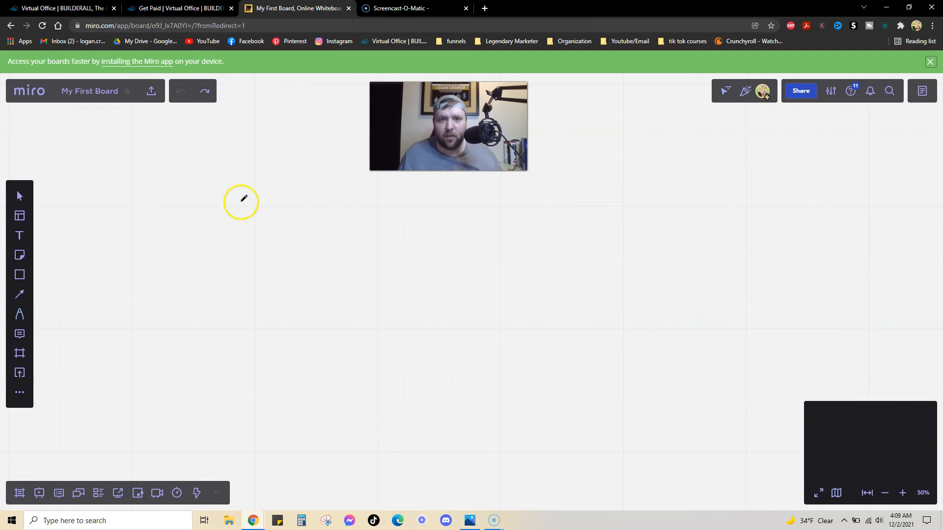
mouse_move(322, 217)
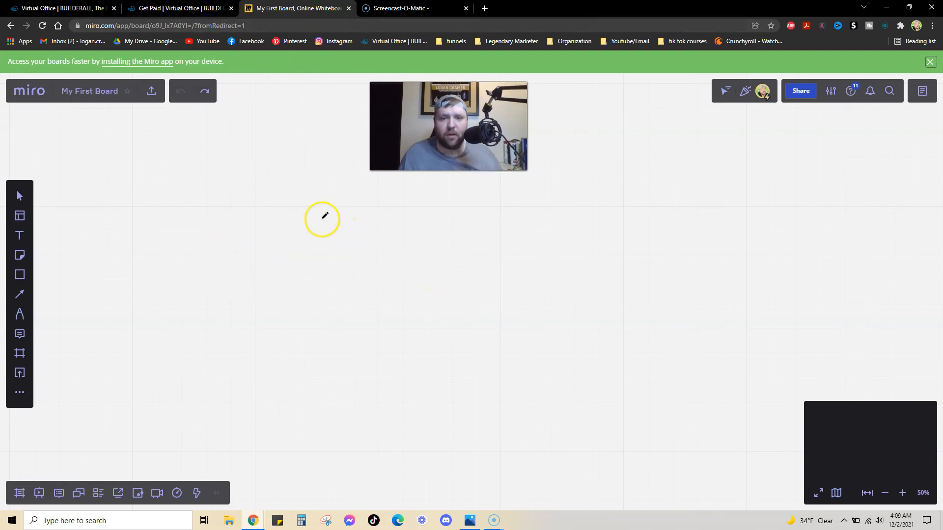
mouse_move(228, 247)
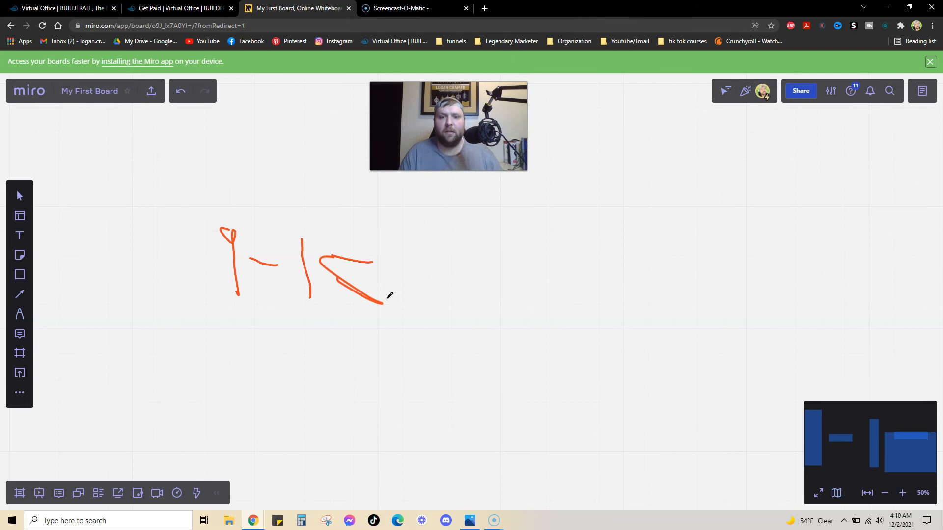
mouse_move(460, 301)
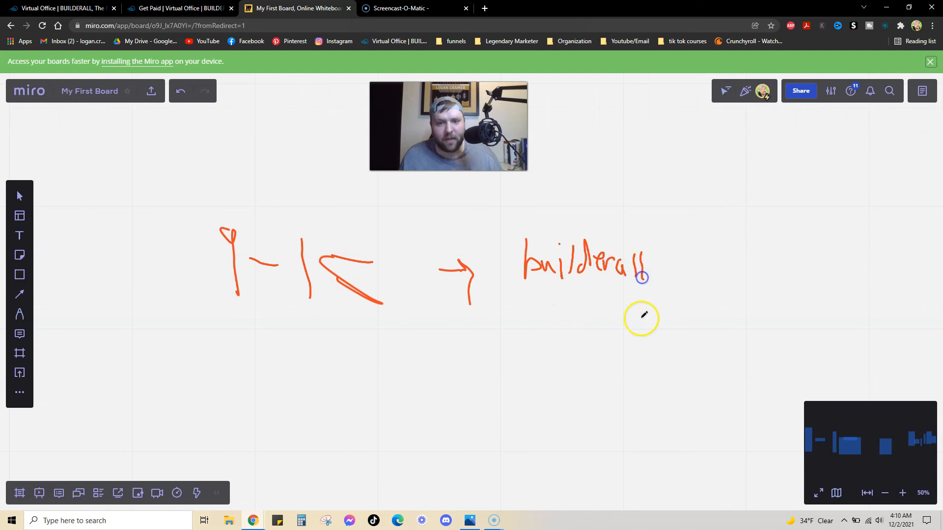
mouse_move(535, 337)
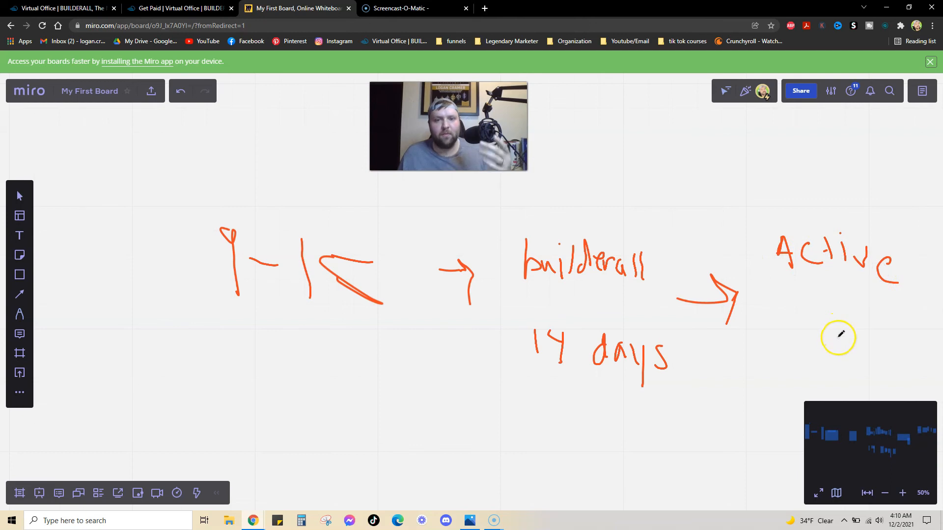
mouse_move(816, 326)
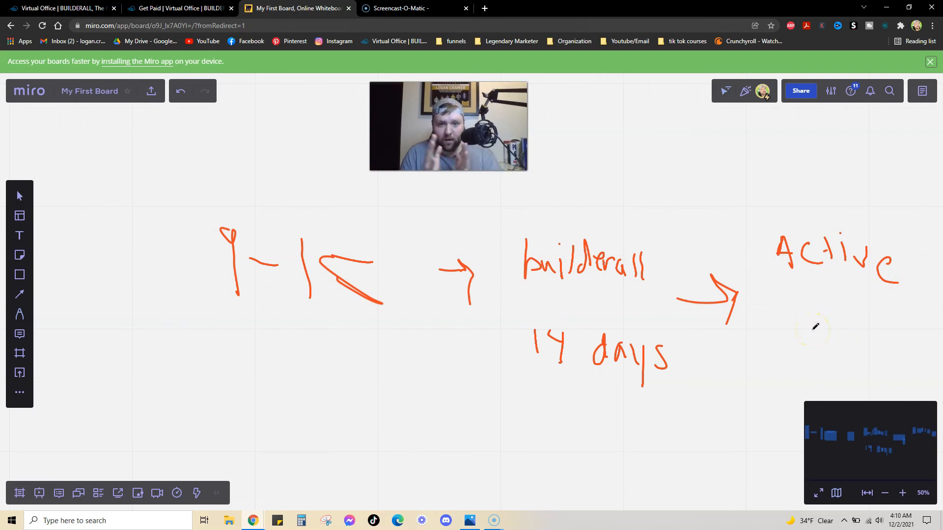